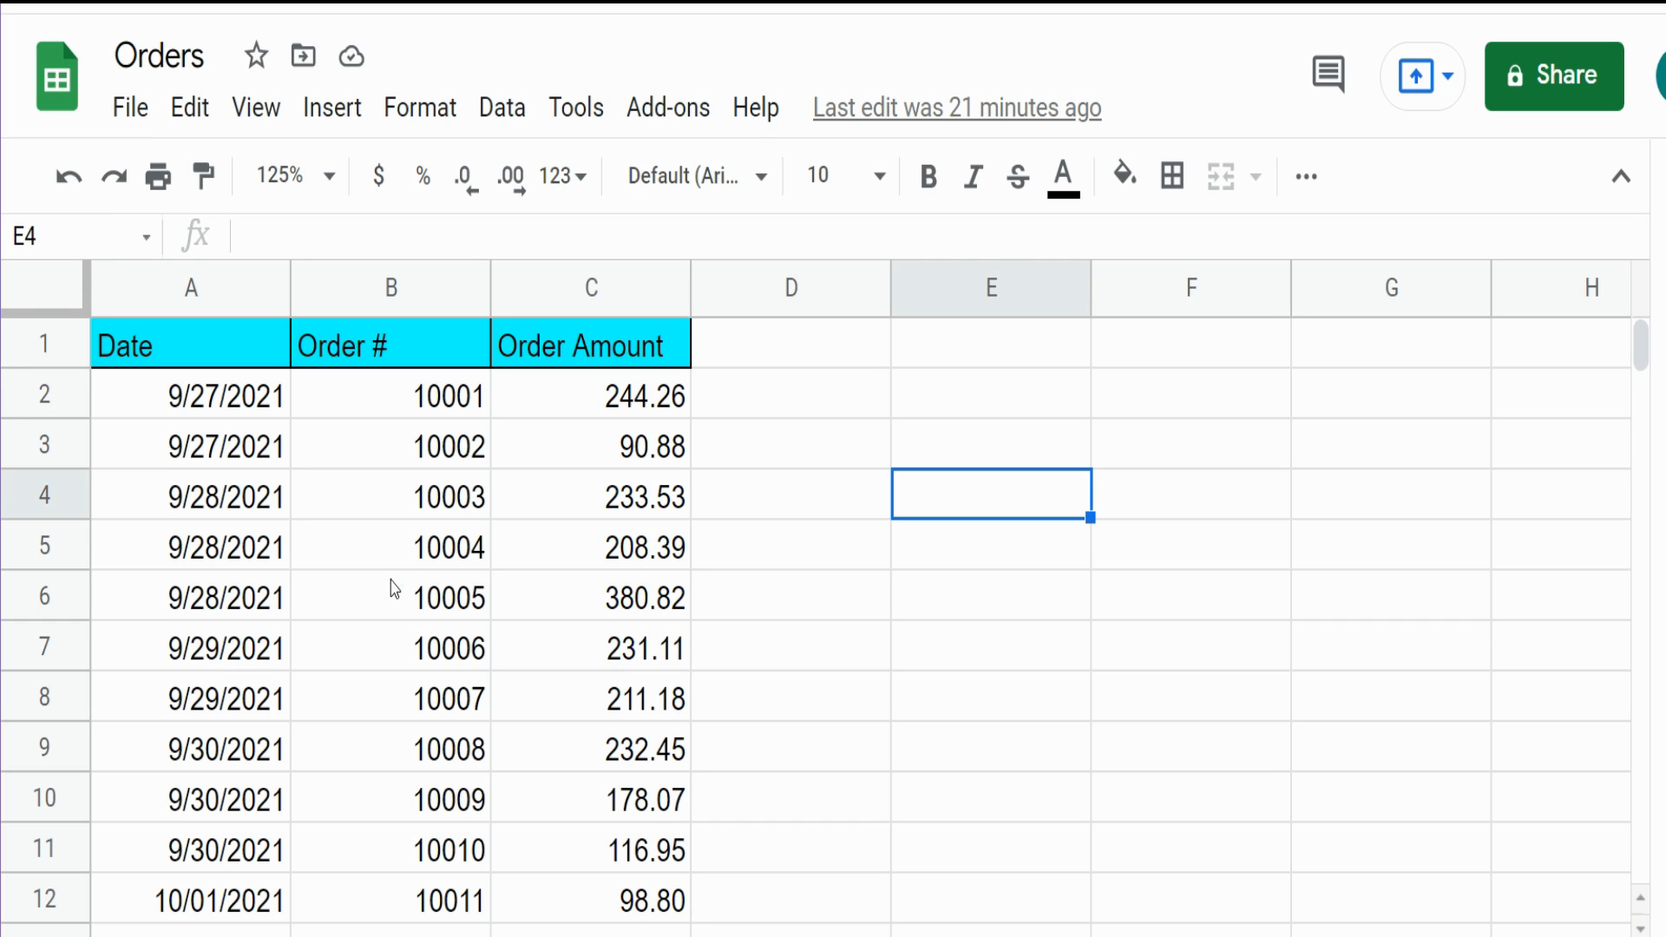
mouse_move(1172, 569)
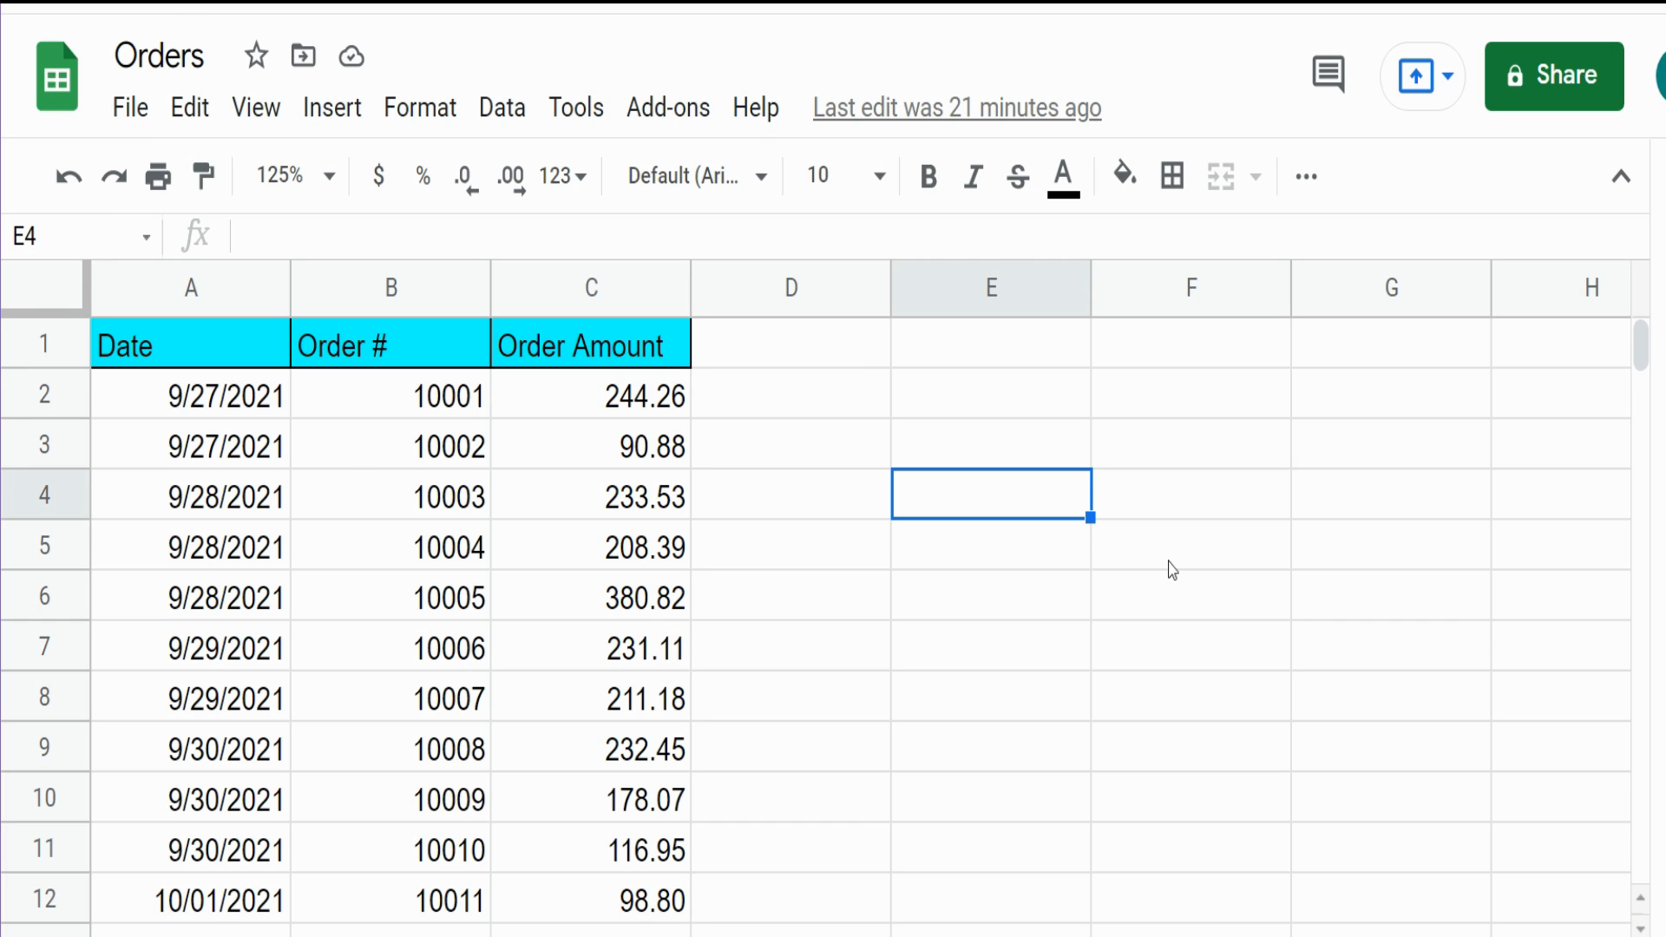
mouse_move(1146, 605)
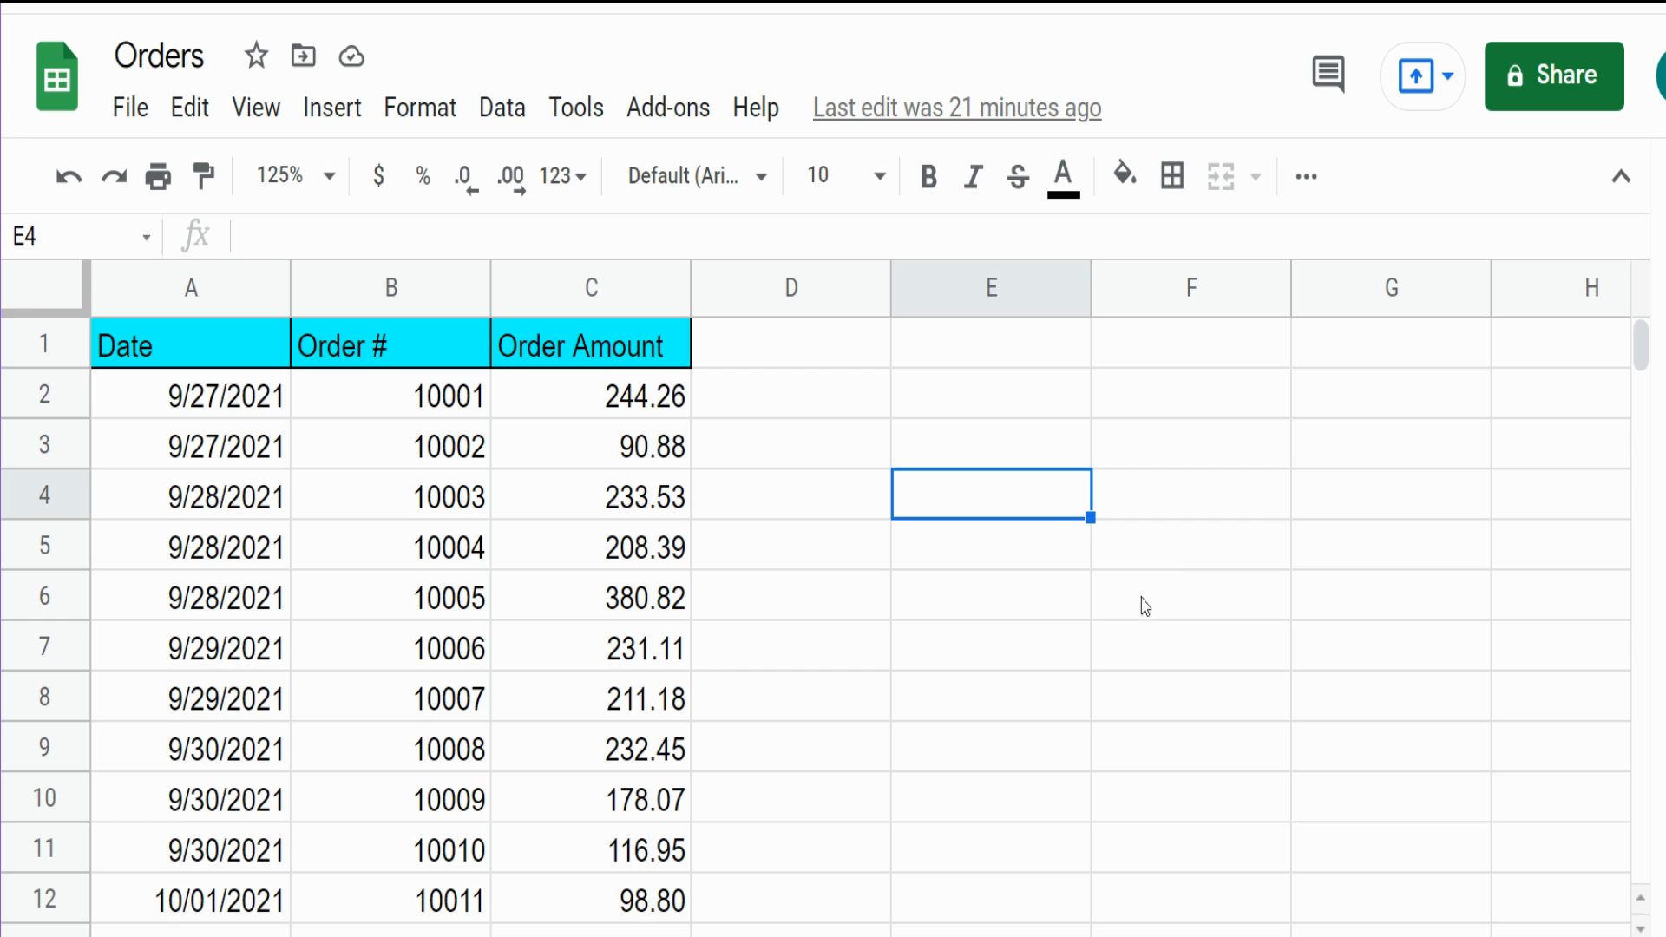
Share Orders so anyone with the link is an Editor, and copy the sharing link
click(590, 648)
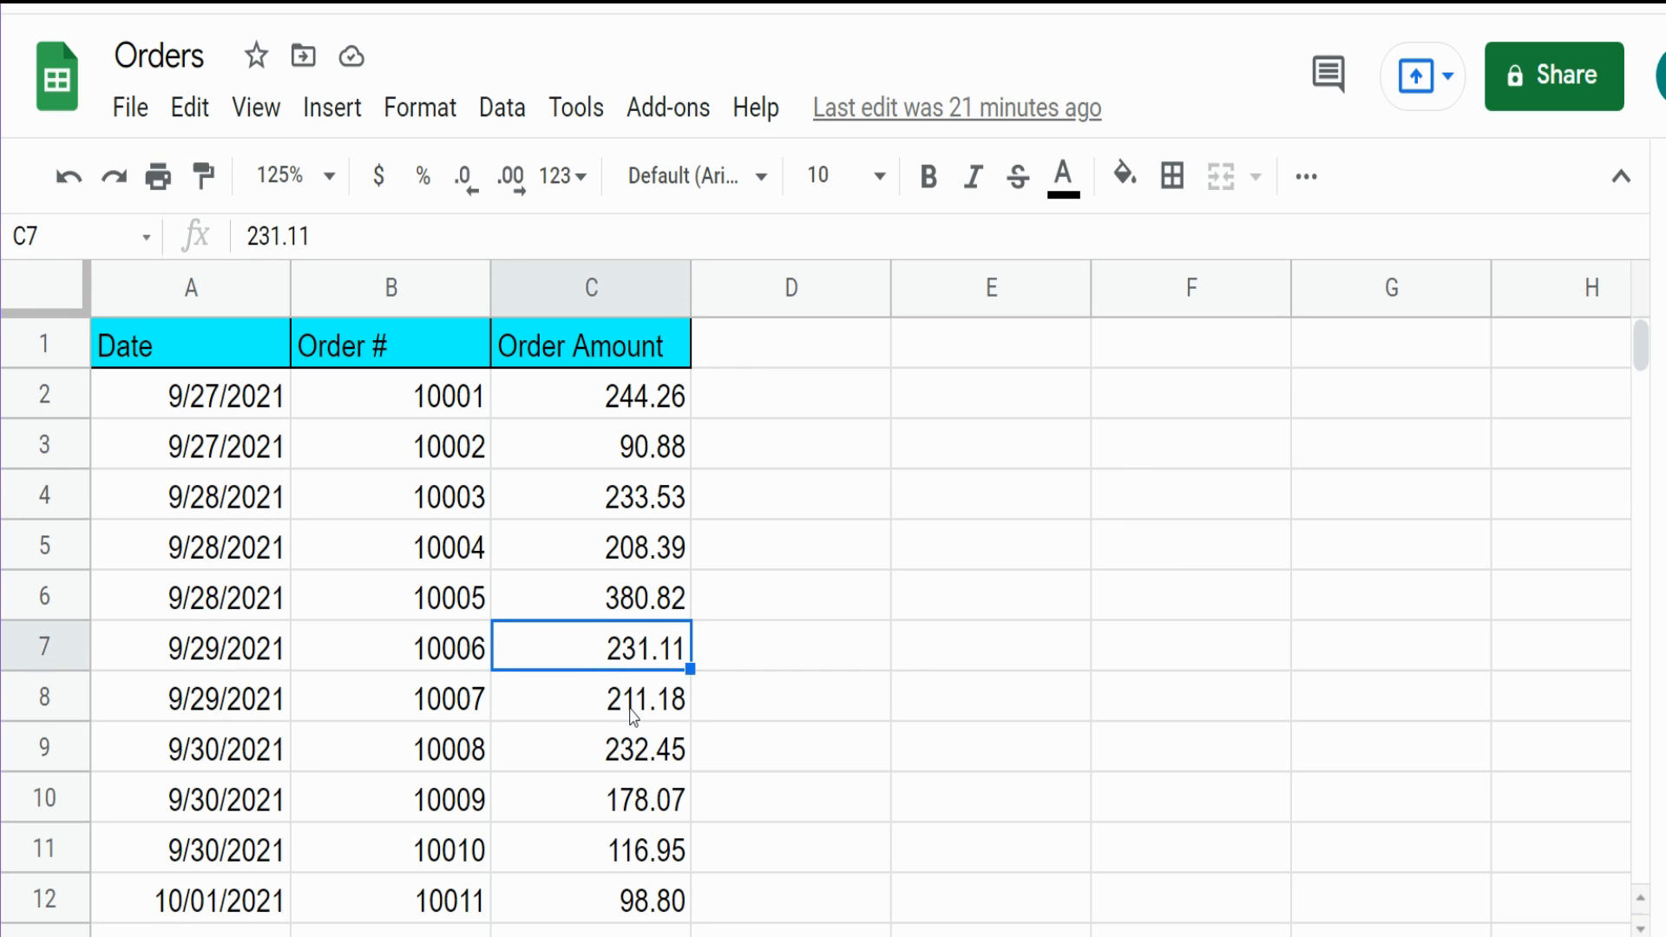
mouse_move(742, 472)
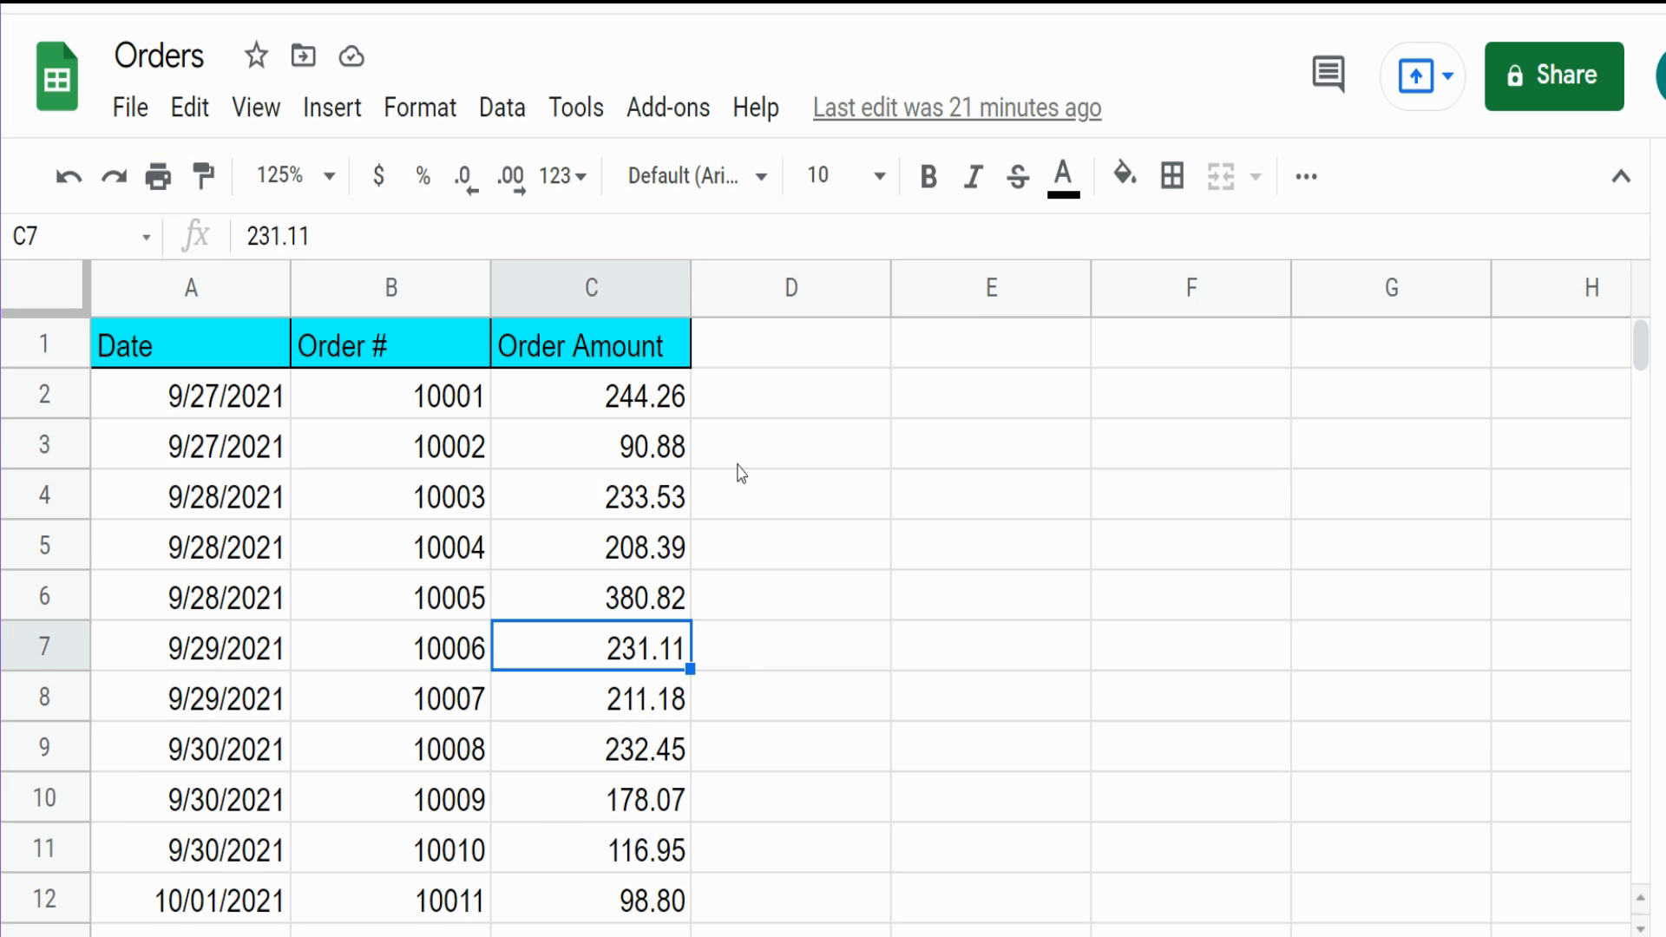
mouse_move(1418, 347)
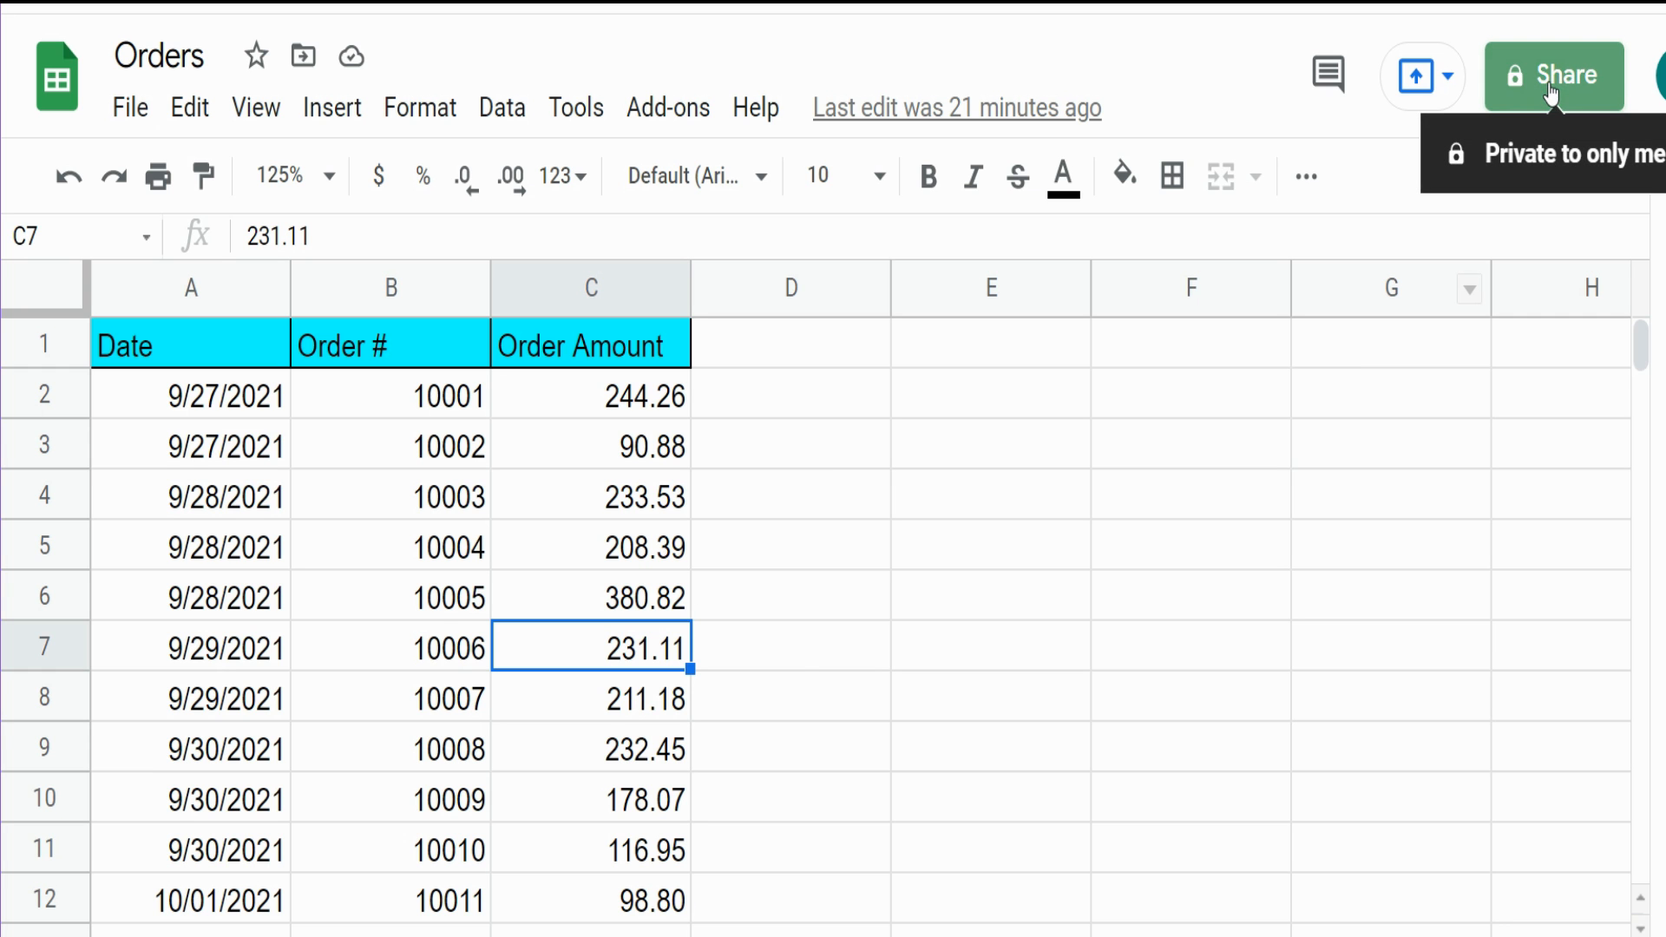
click(1552, 75)
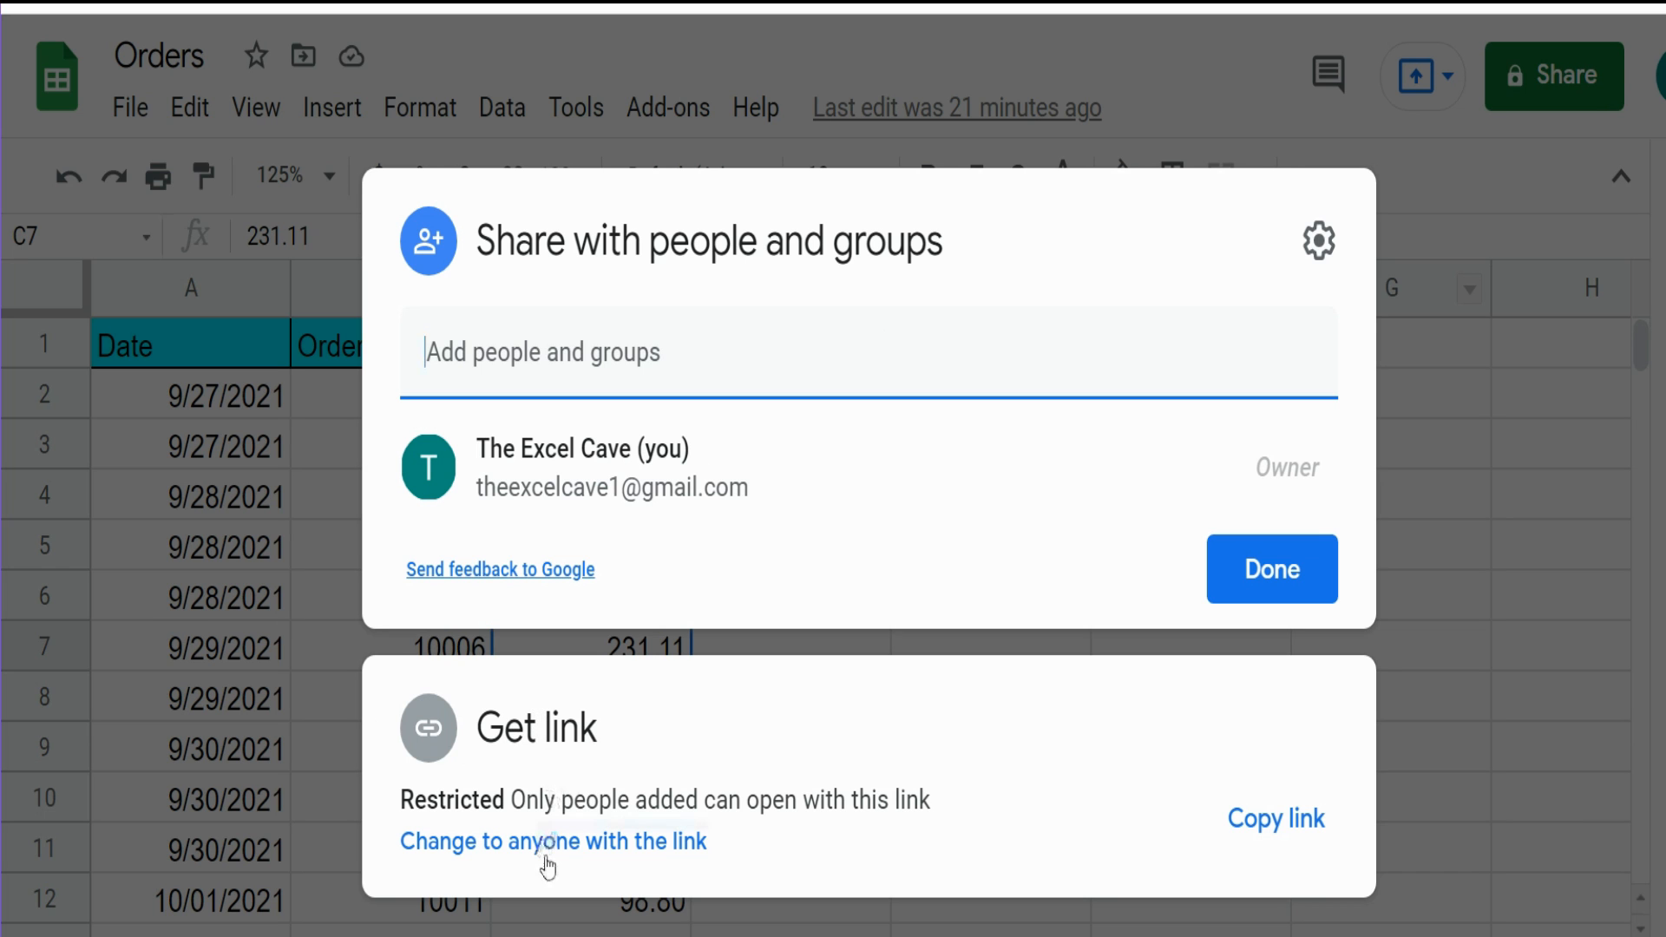
click(552, 840)
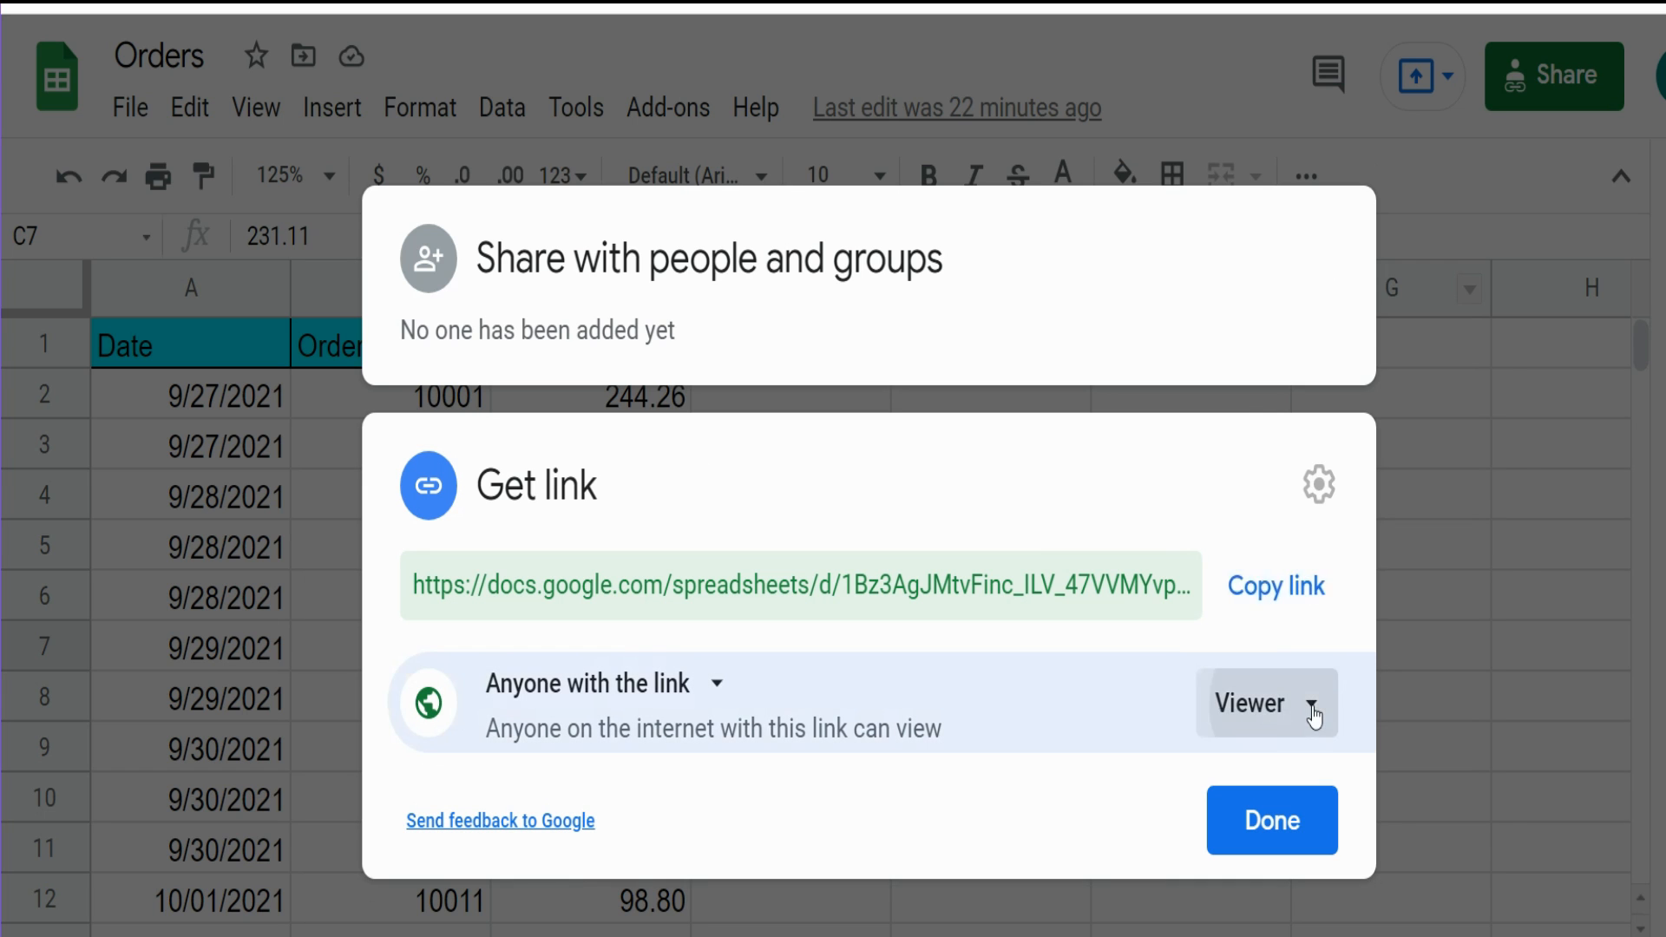
click(1263, 703)
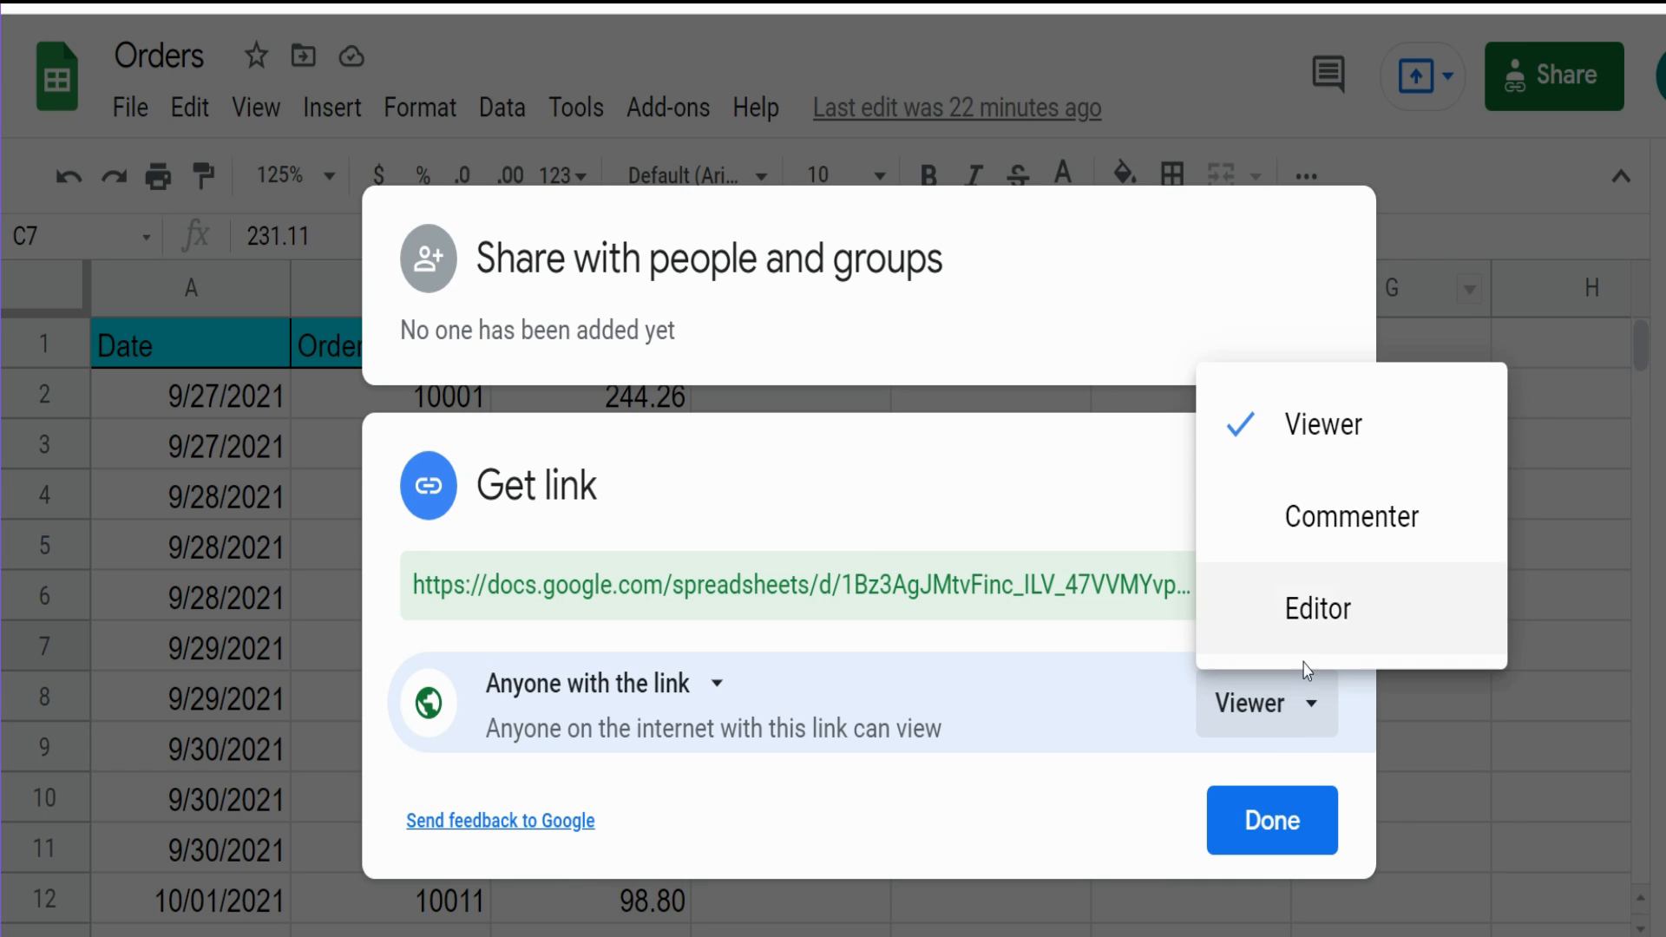
click(1318, 608)
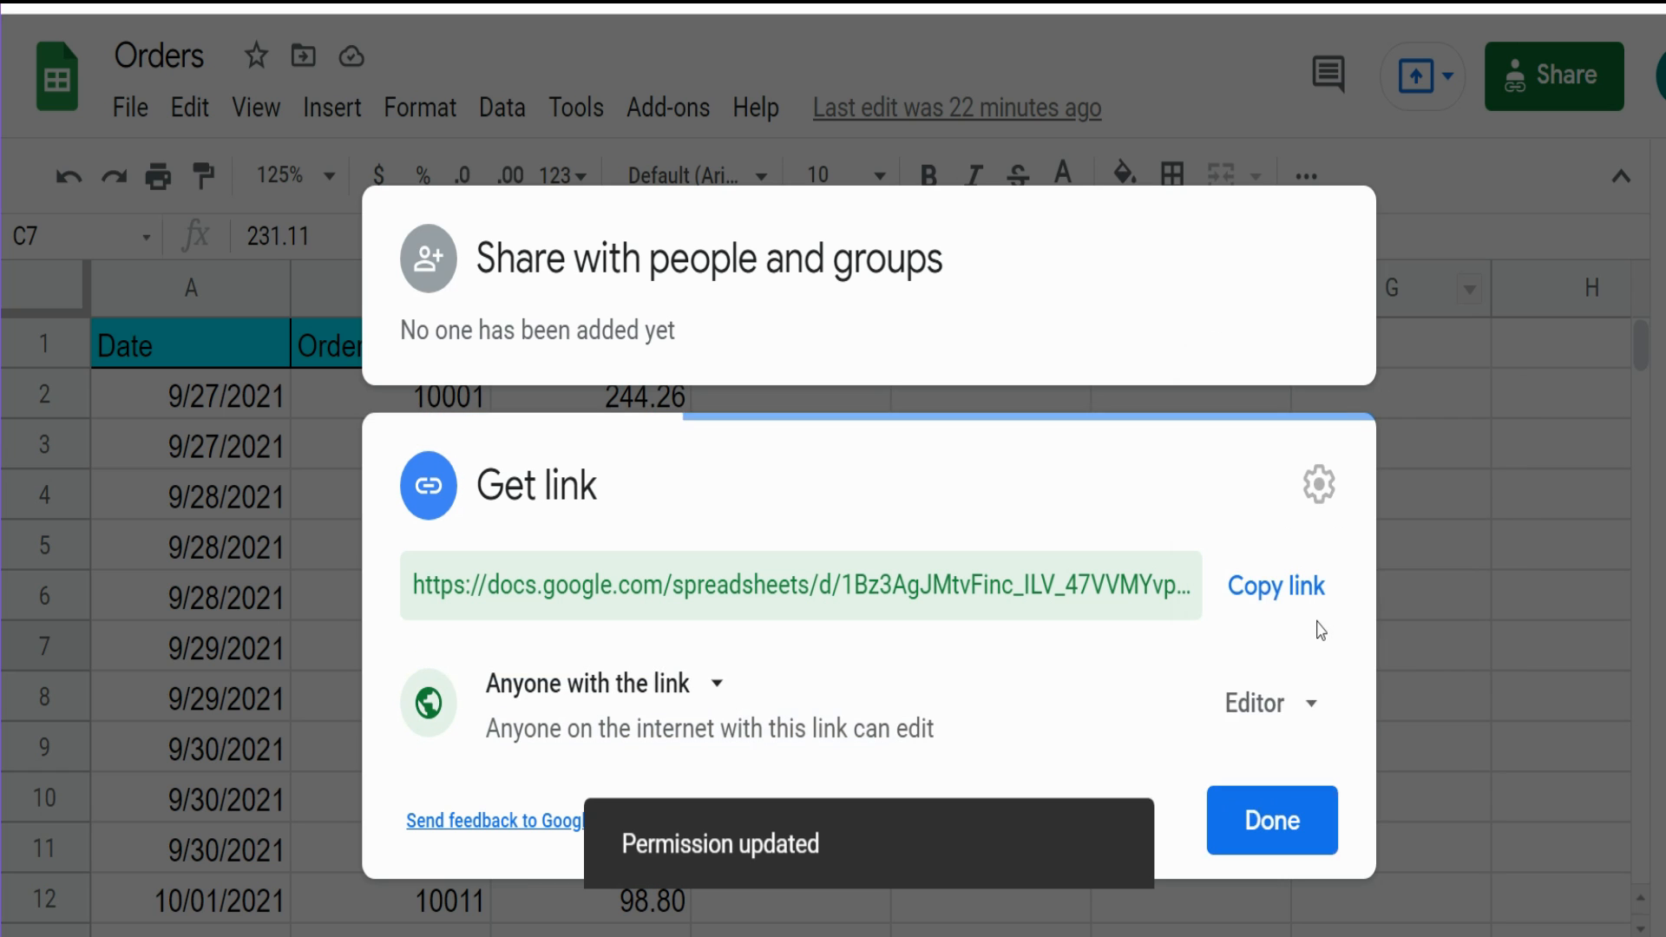
mouse_move(1276, 585)
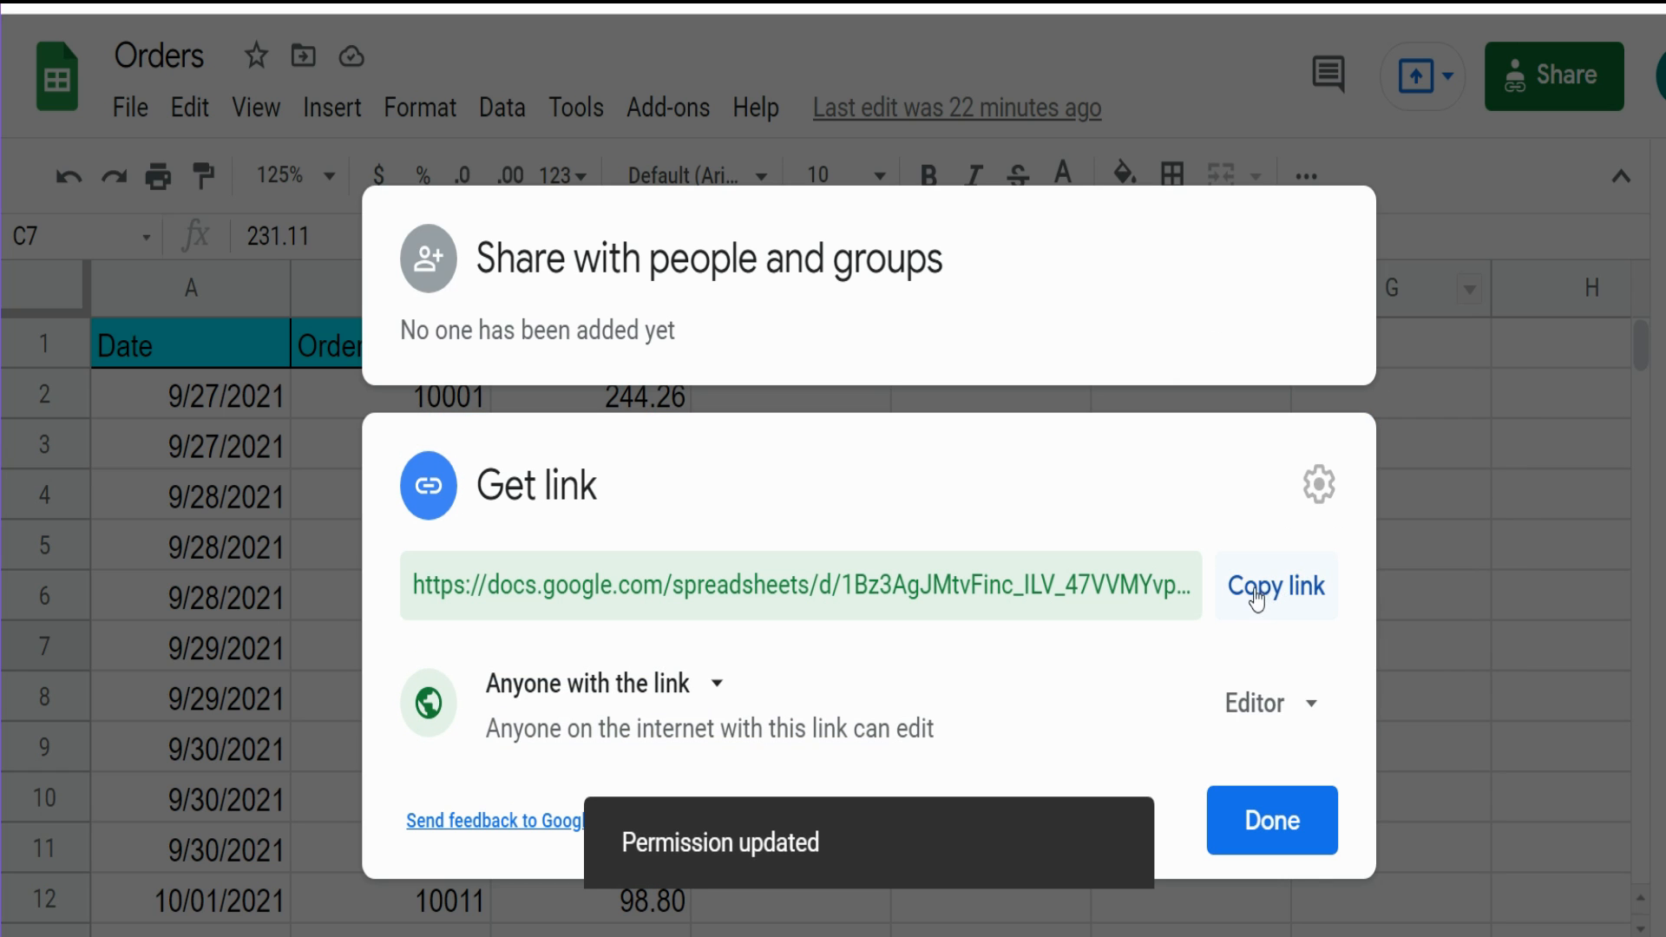
click(1275, 585)
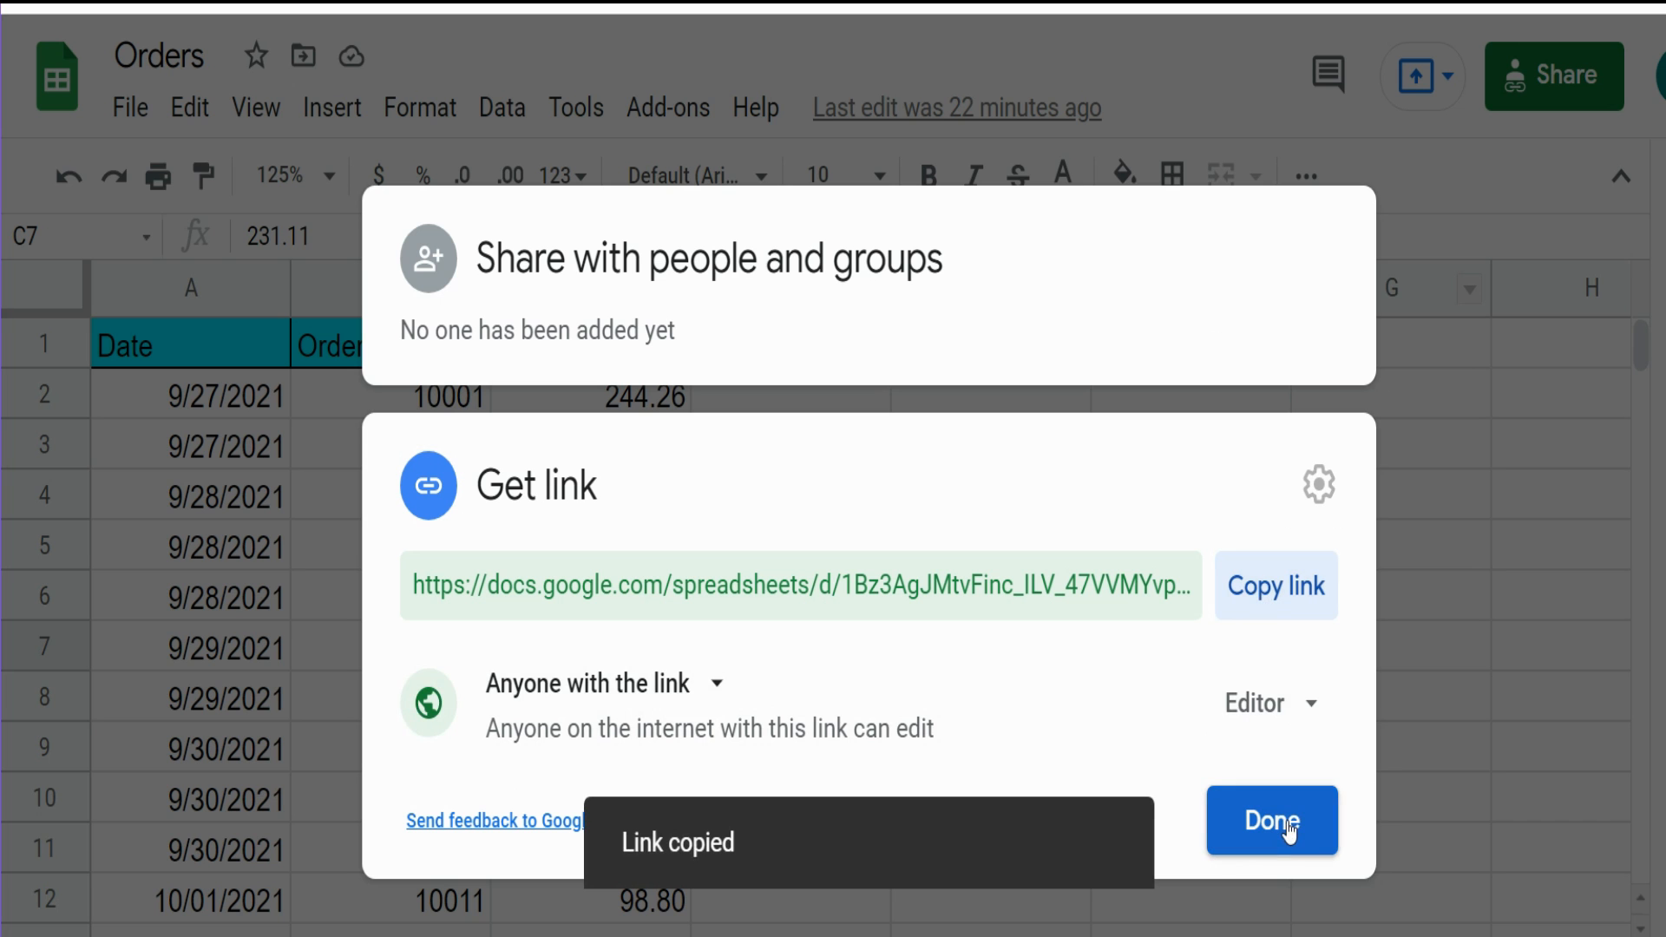
click(1272, 821)
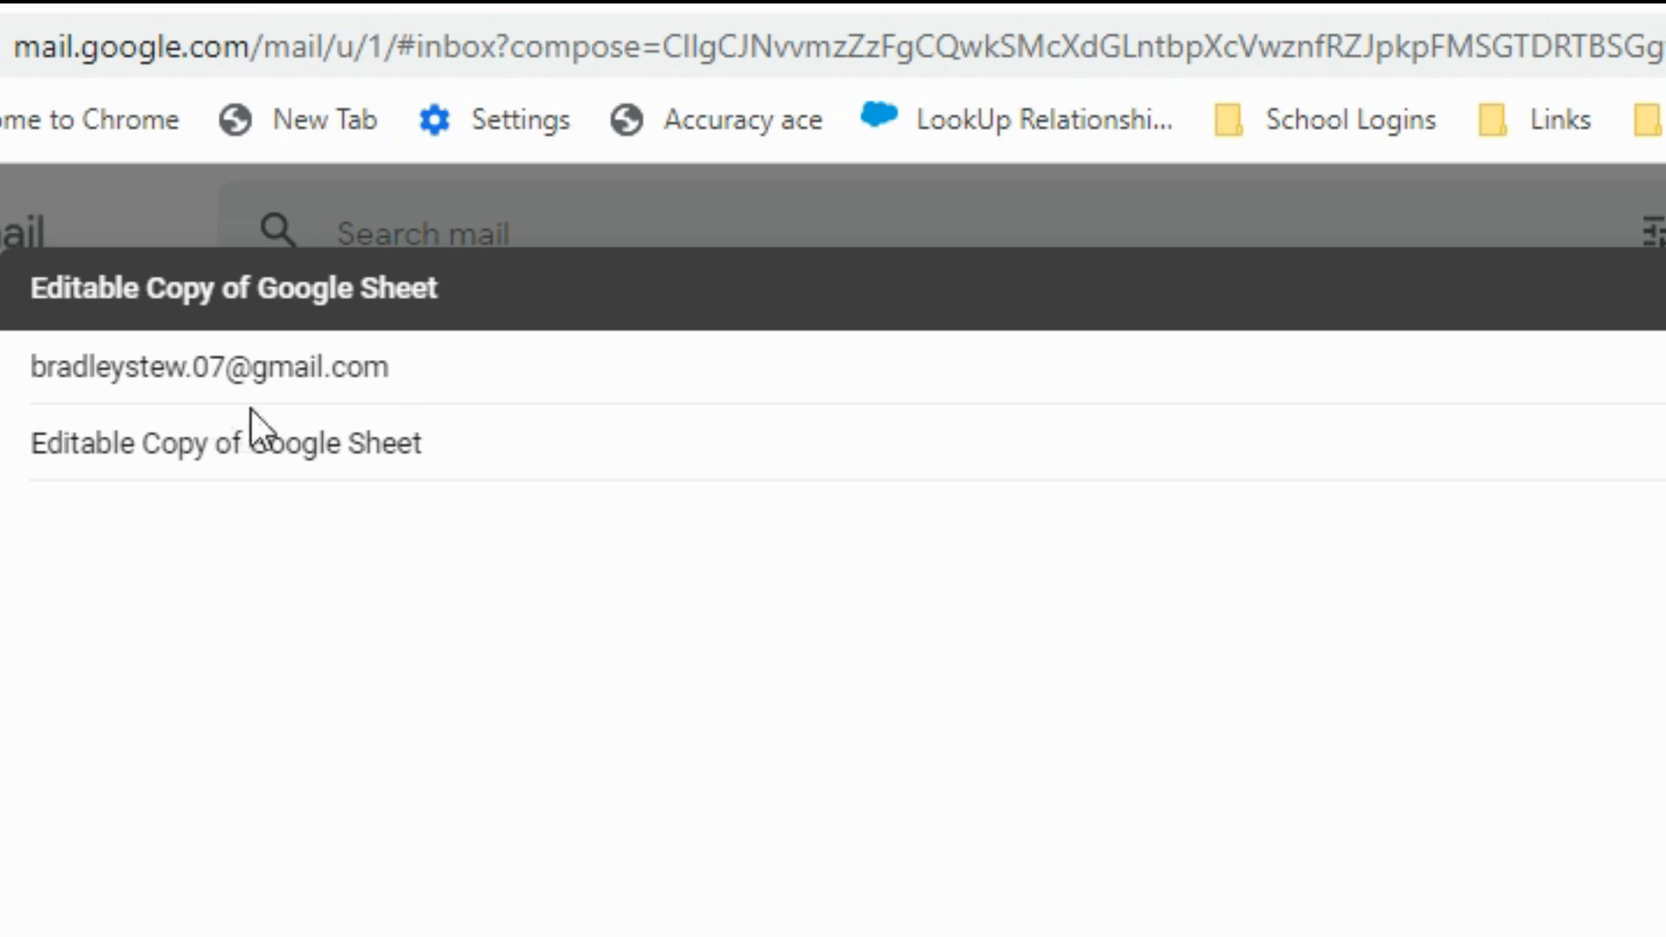
Paste the Orders sharing link into the body of the 'Editable Copy of Google Sheet' email
text(https://docs.google.com/spreadsheets/d/1Bz3AgJMtvFinc_ILV_47VVMYvpvNgcE0BorEF_f1HEI/edit?usp=sharing)
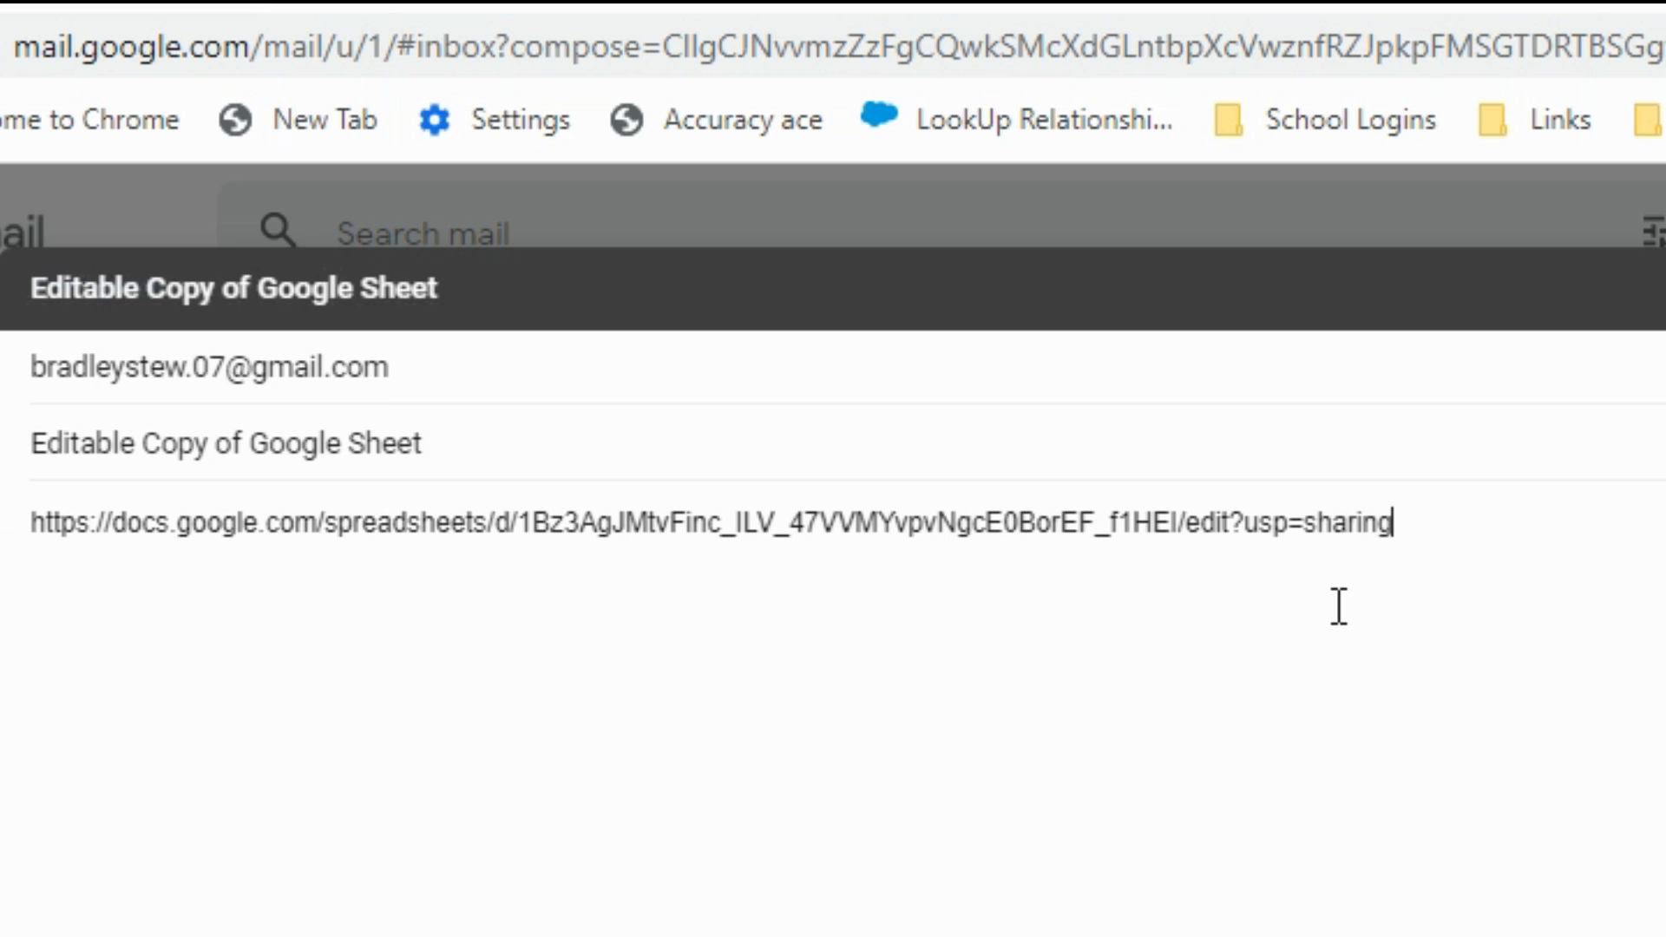
mouse_move(1189, 572)
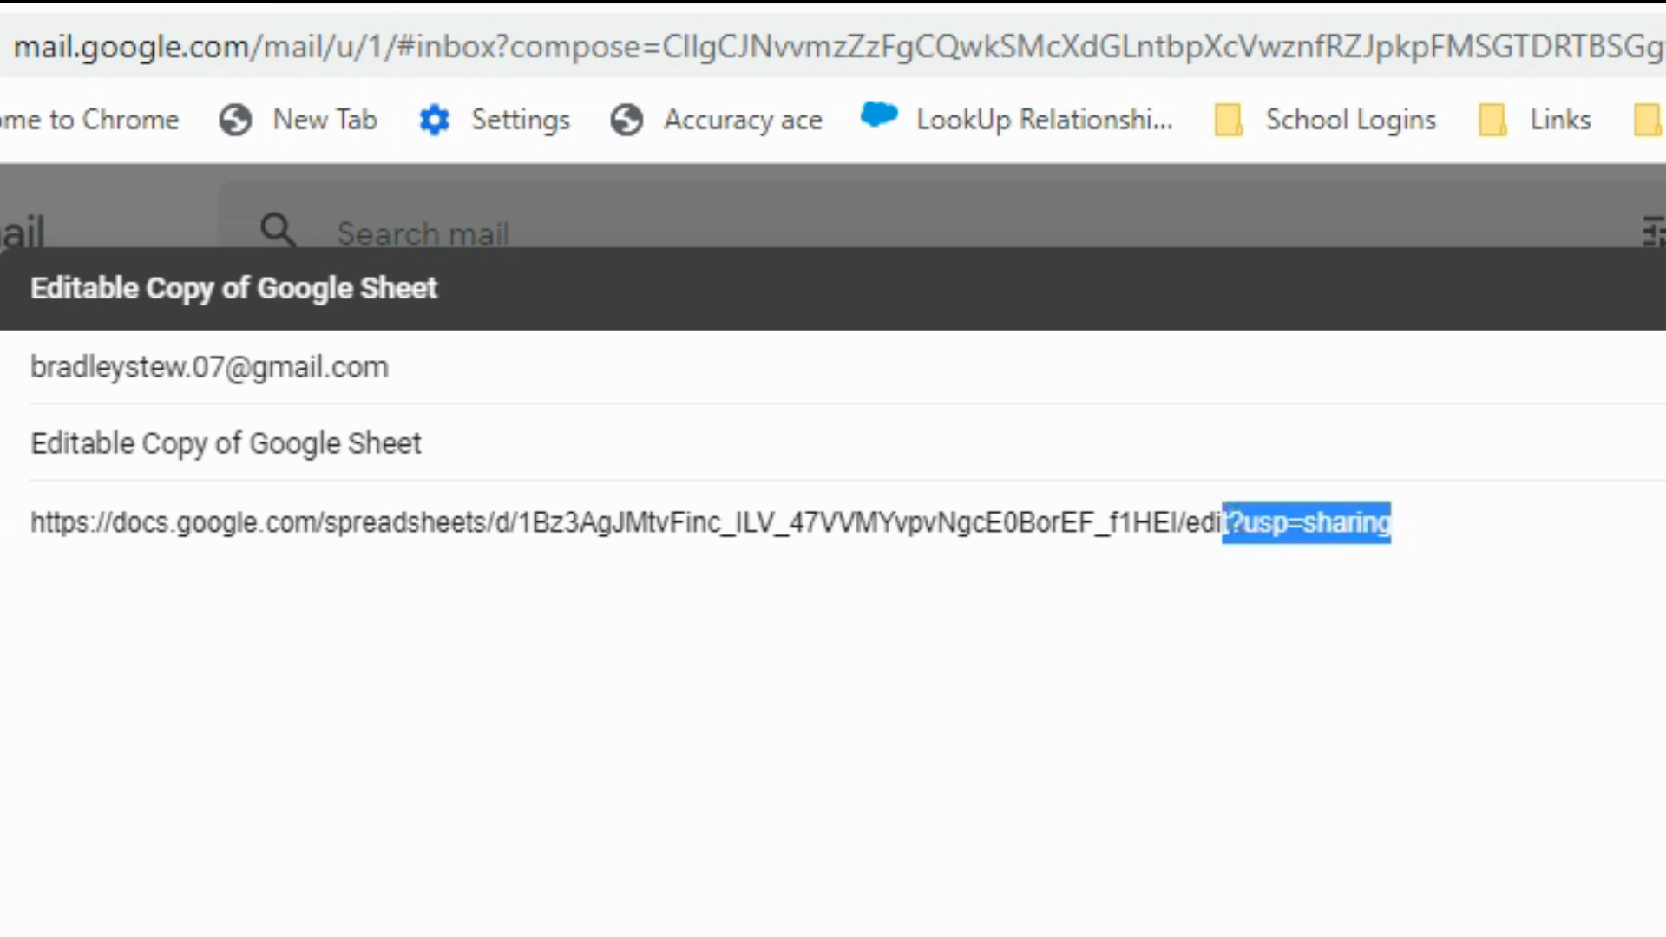
Replace the link's 'edit?usp=sharing' ending with 'copy'
drag(1228, 522, 1185, 523)
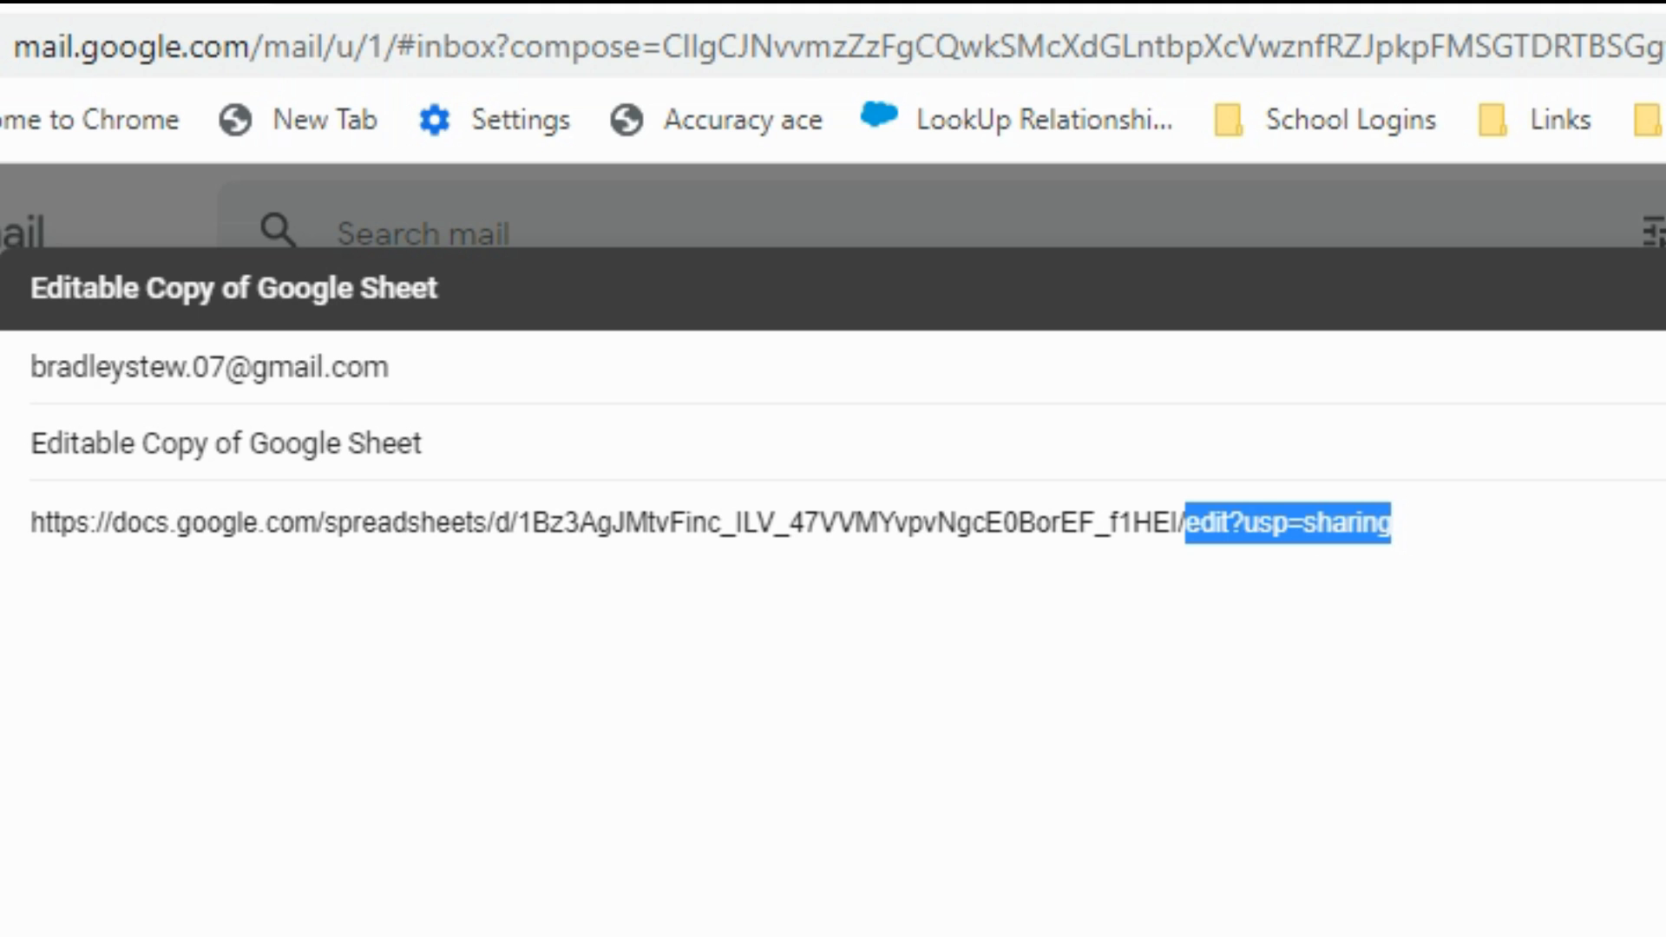
mouse_move(1306, 516)
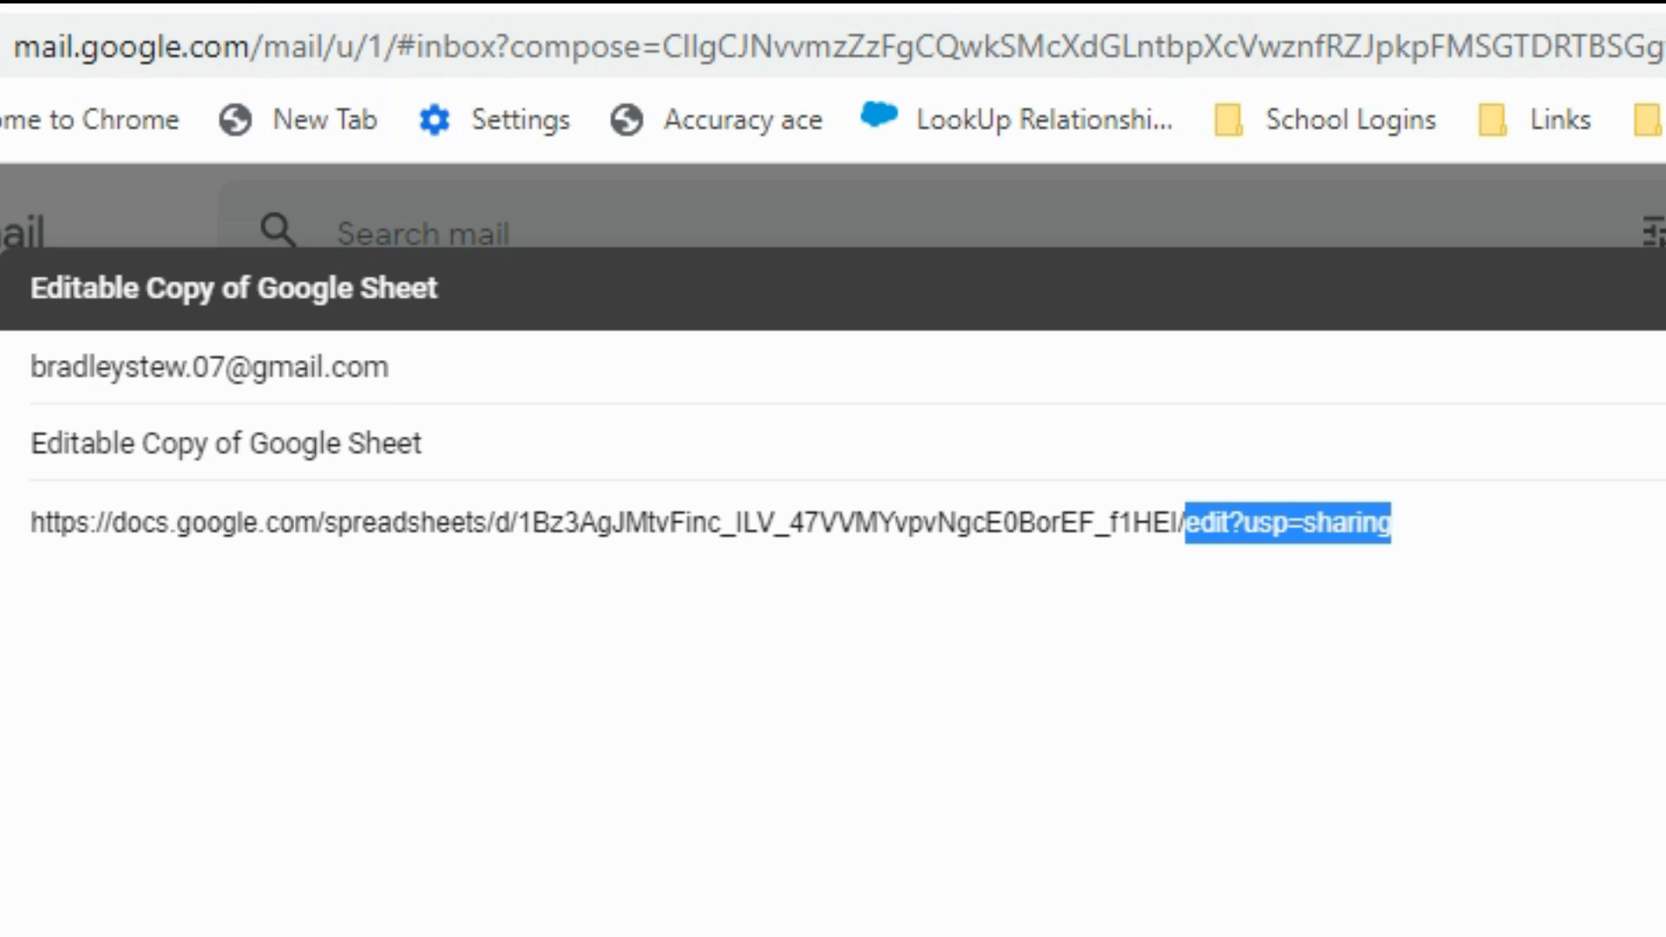
text(cop)
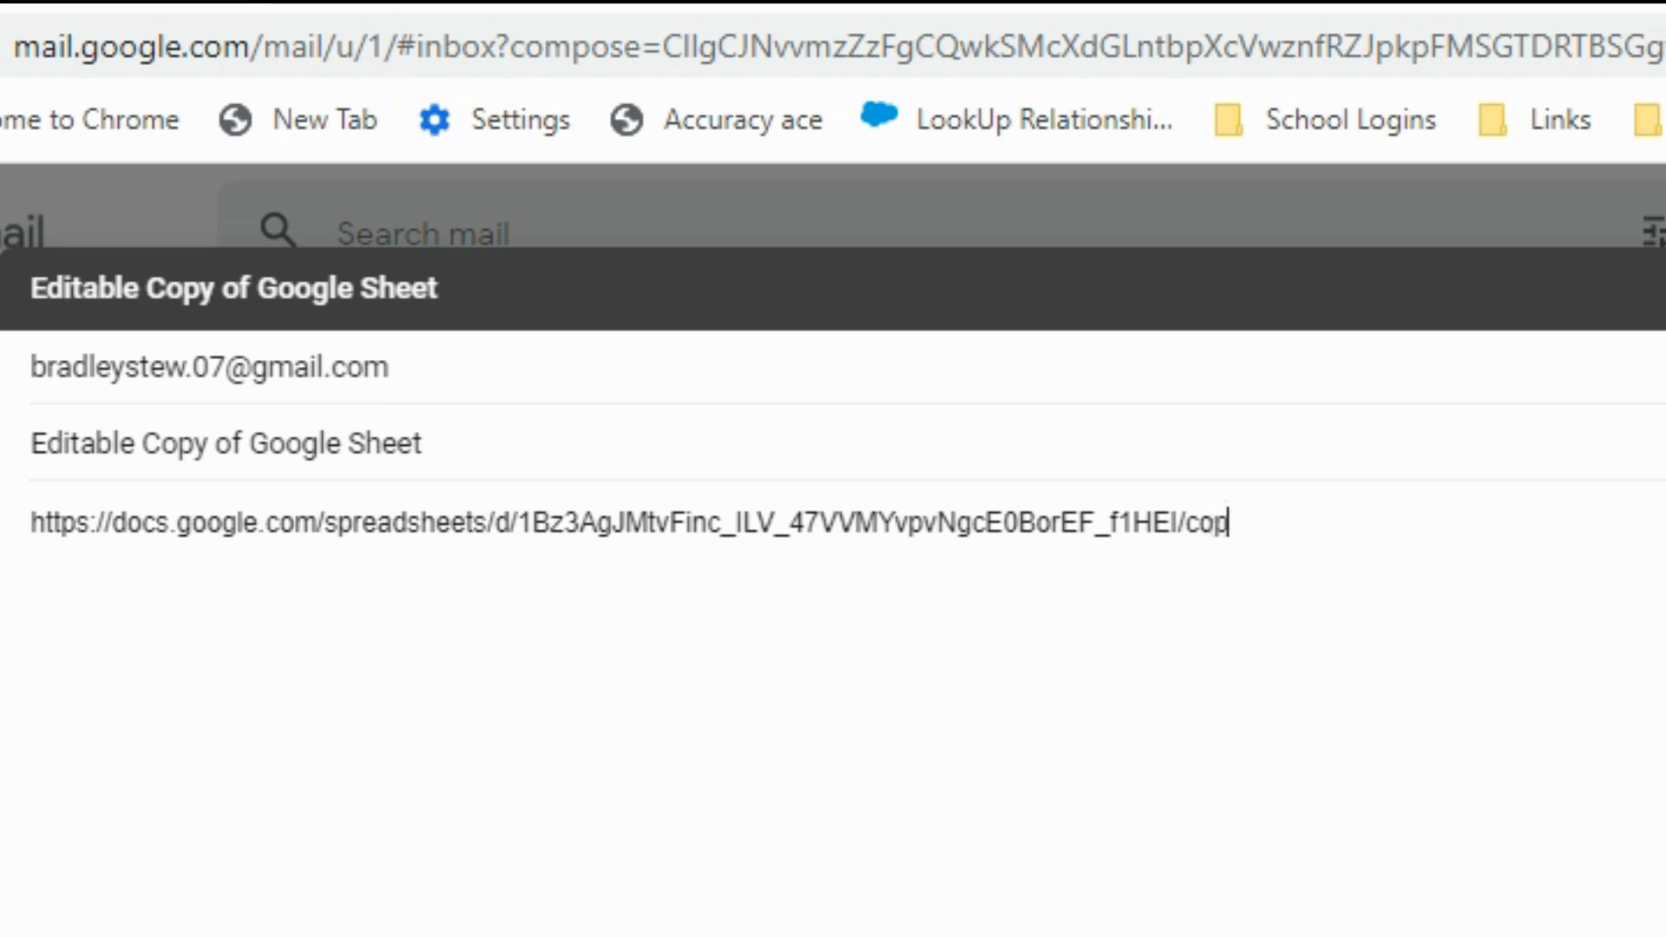
text(y)
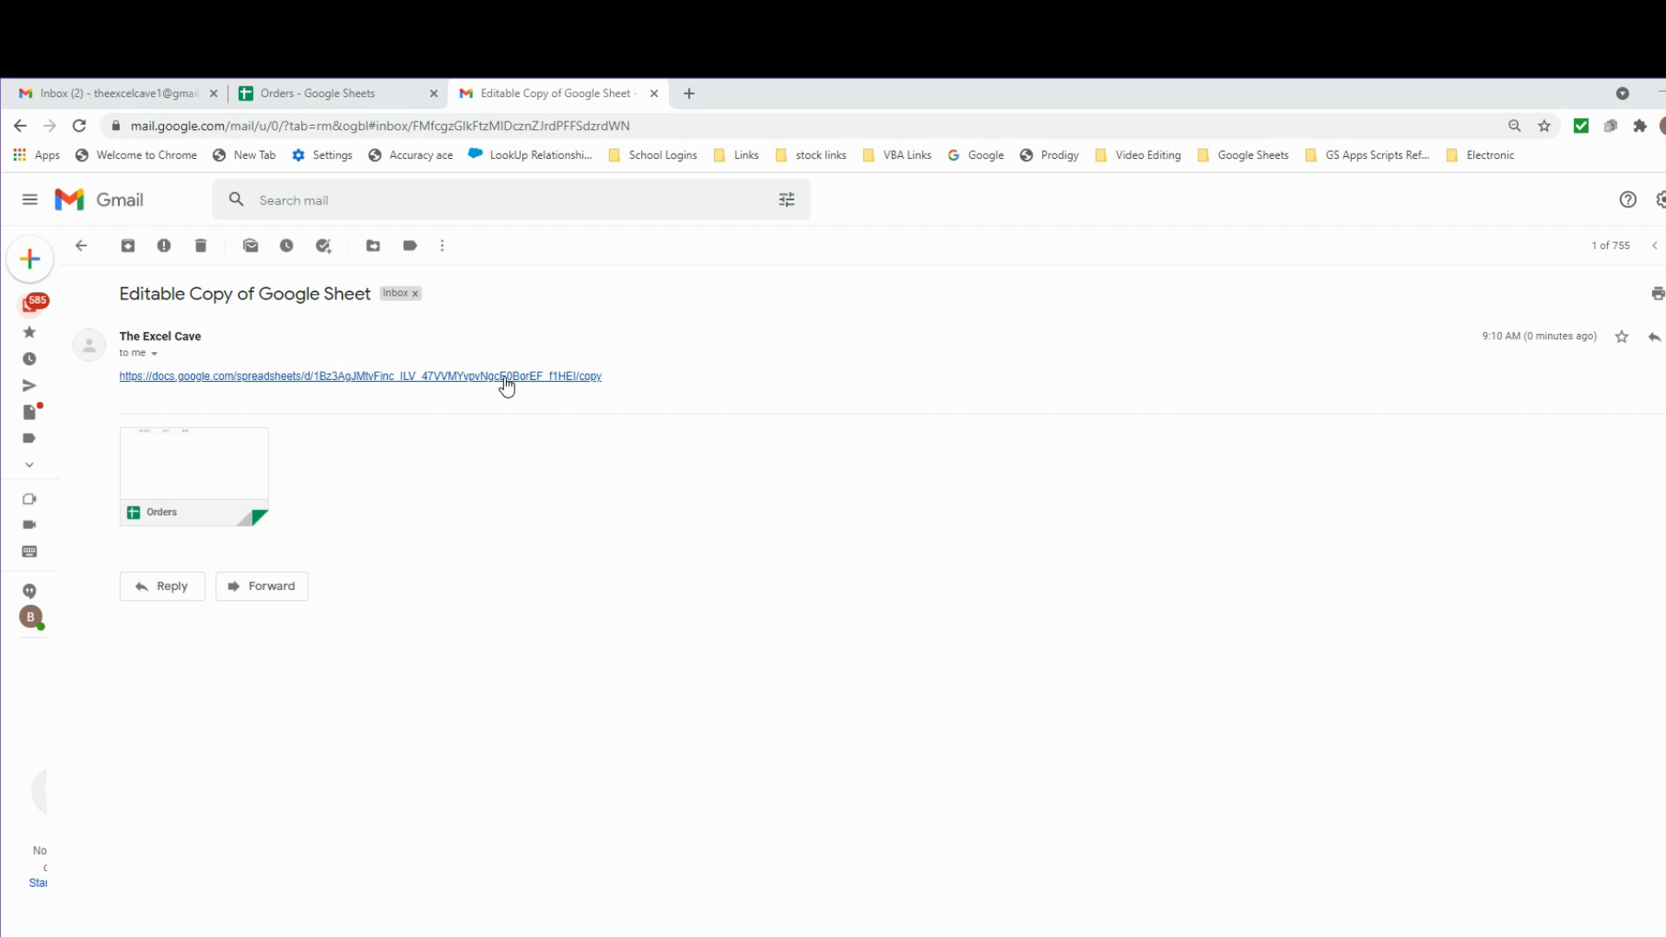
Follow the emailed /copy link and confirm Make a copy of Orders
click(360, 375)
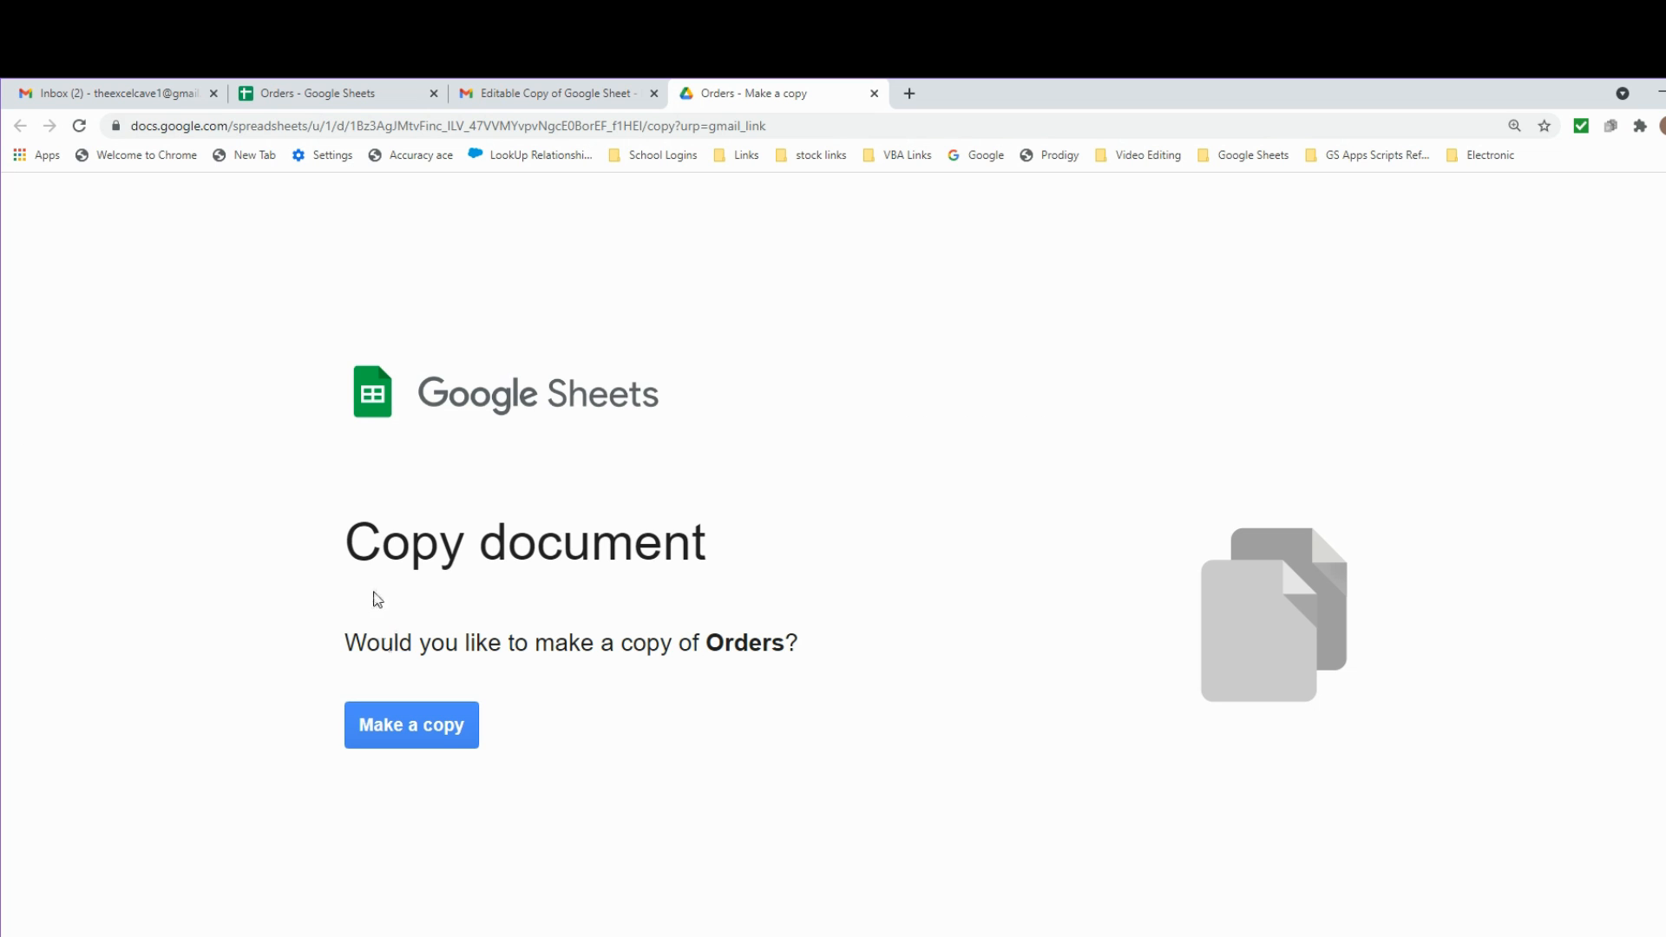
mouse_move(805, 673)
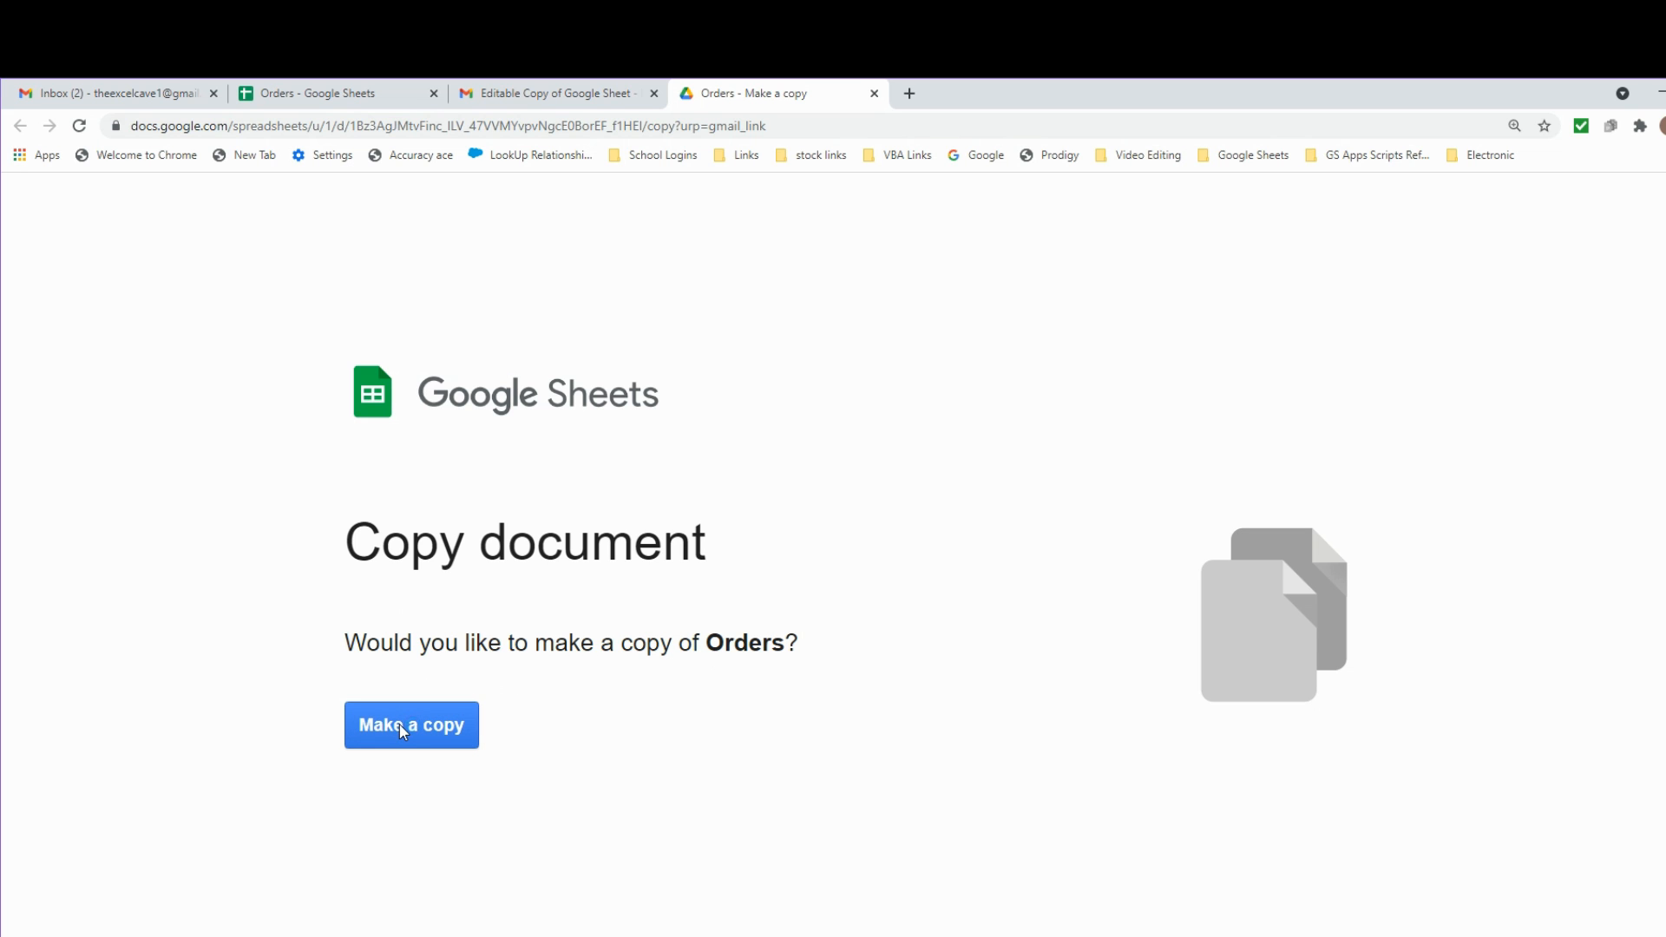
click(411, 726)
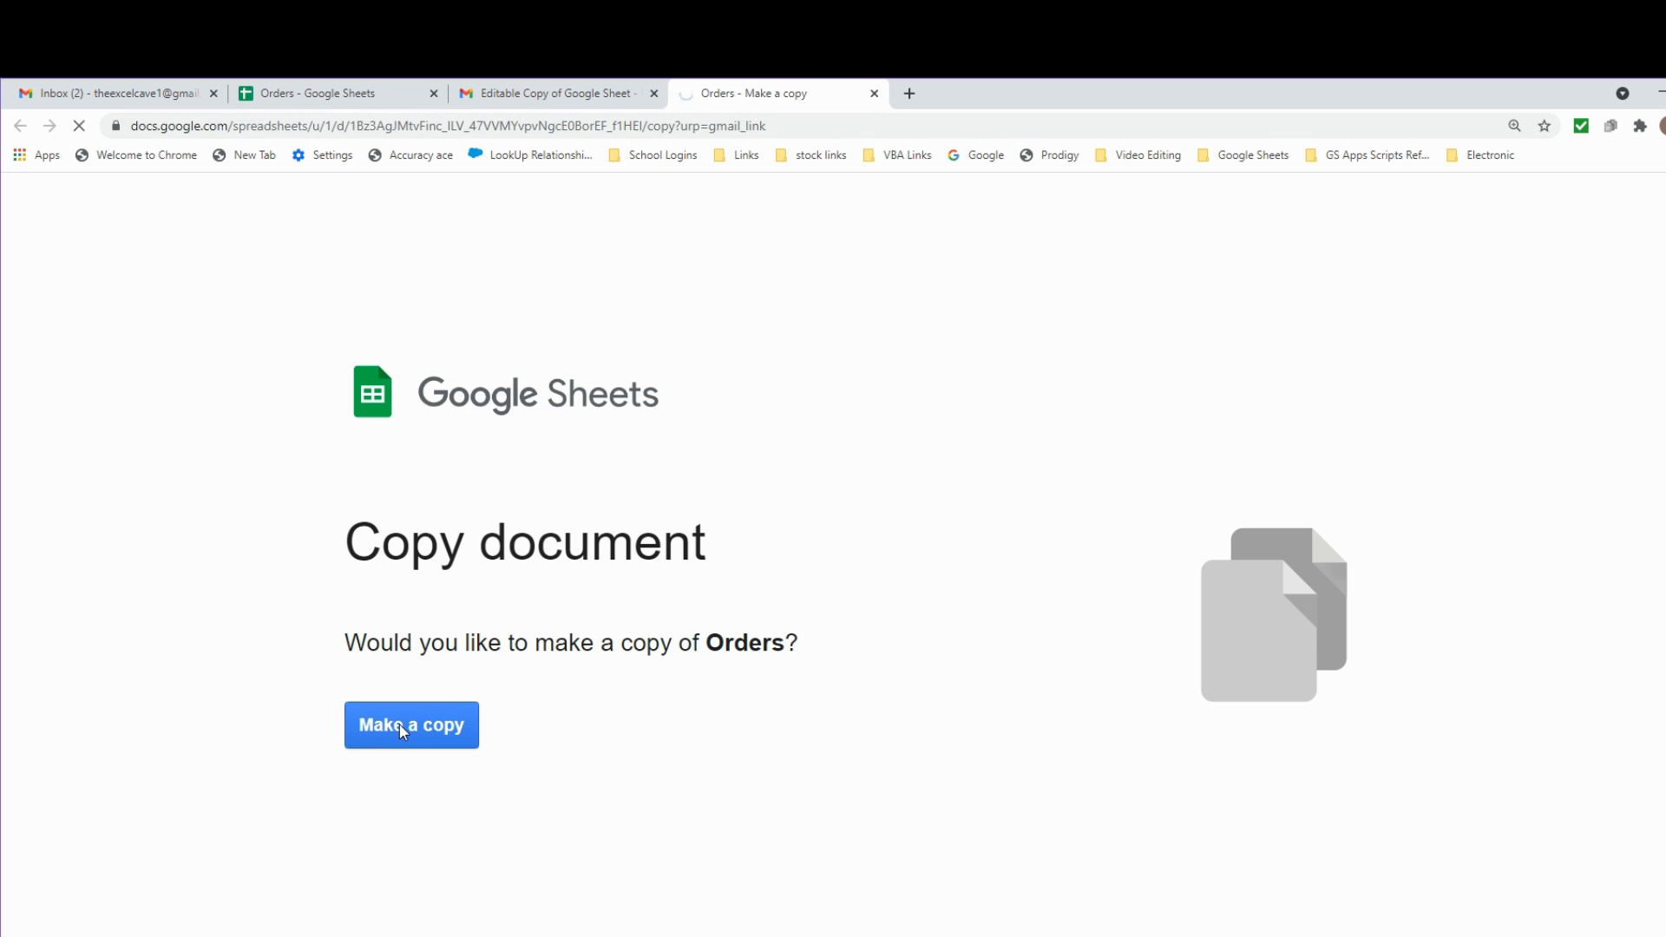
click(410, 726)
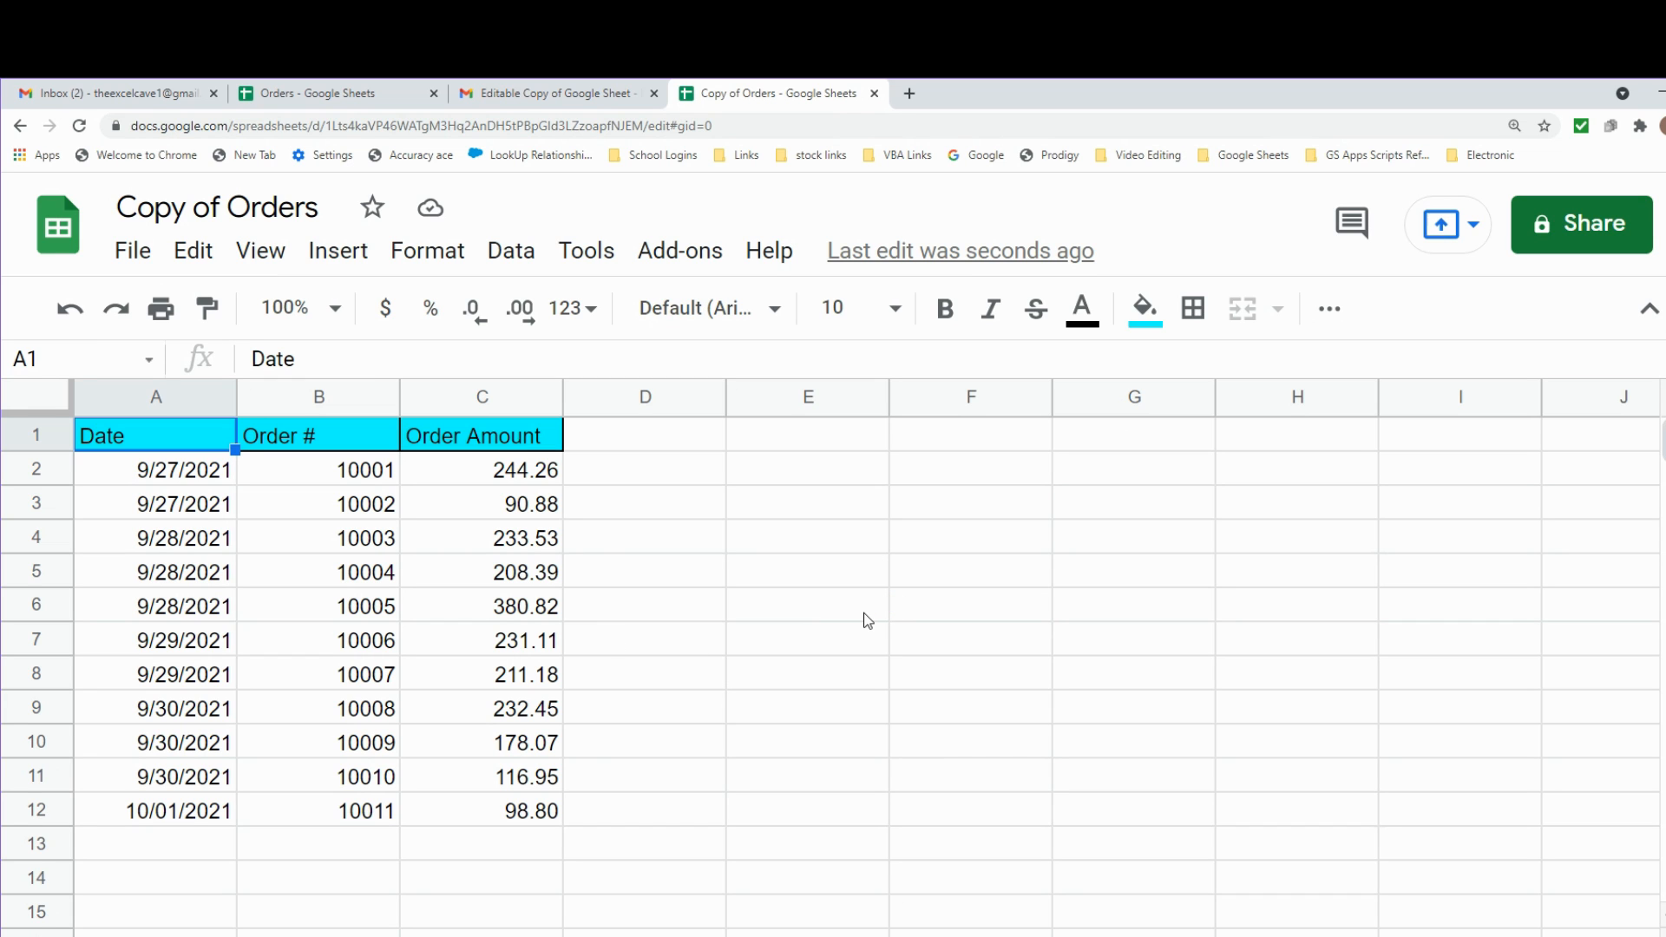
Select a cell in Copy of Orders to confirm the copied data is editable
click(808, 604)
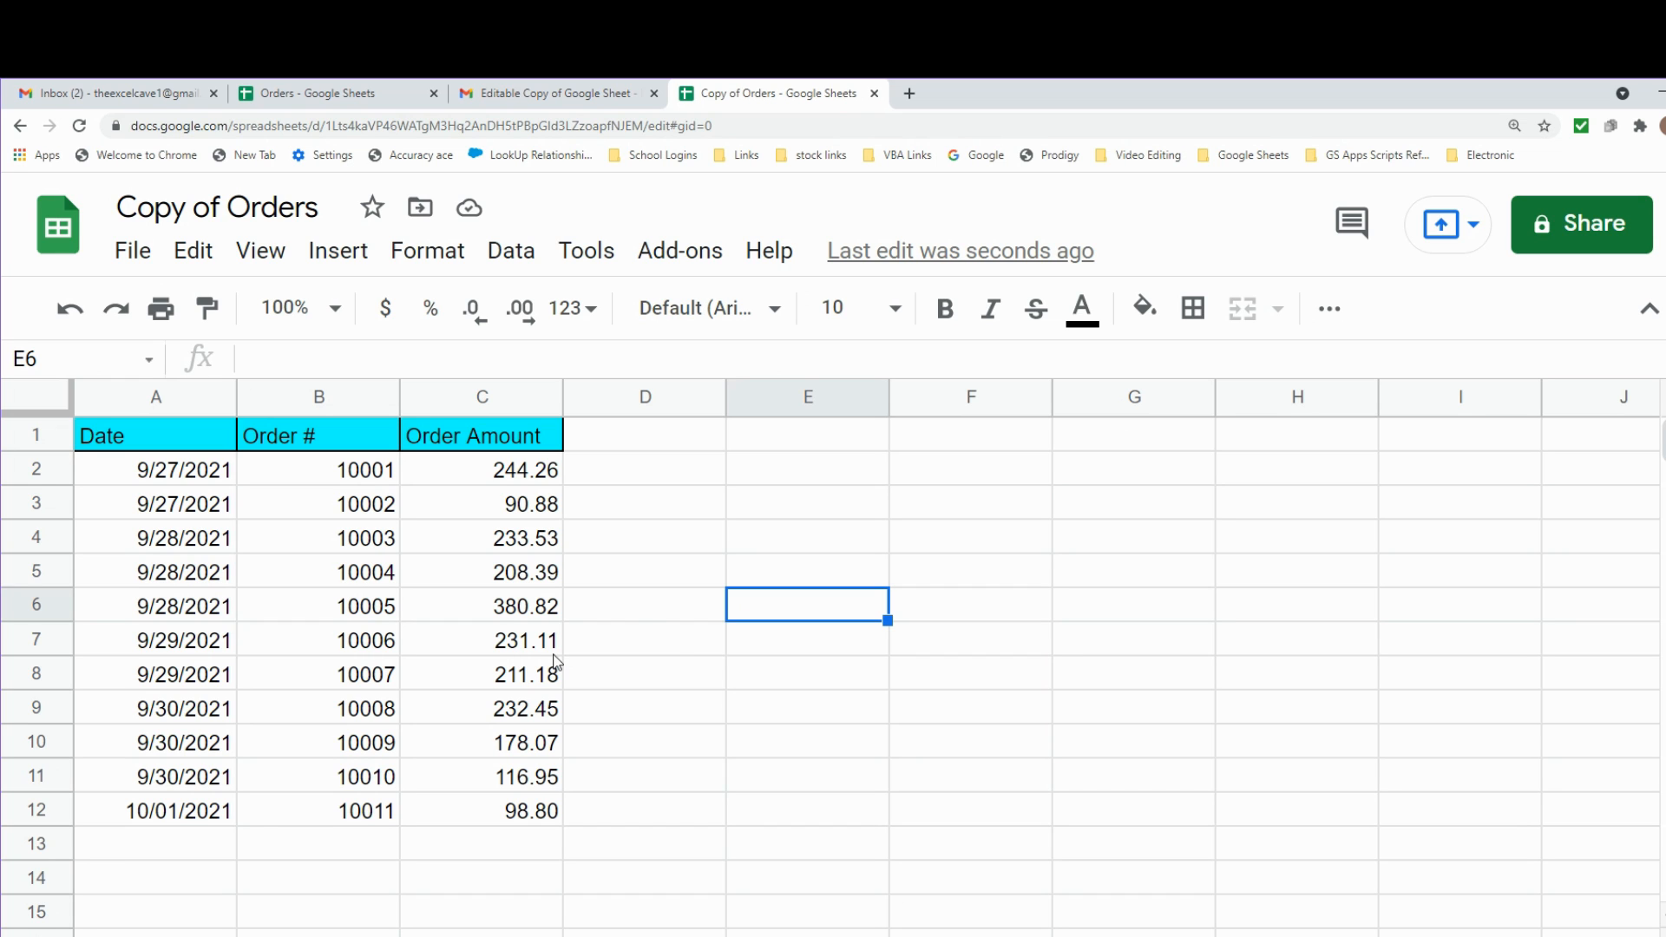
mouse_move(653, 622)
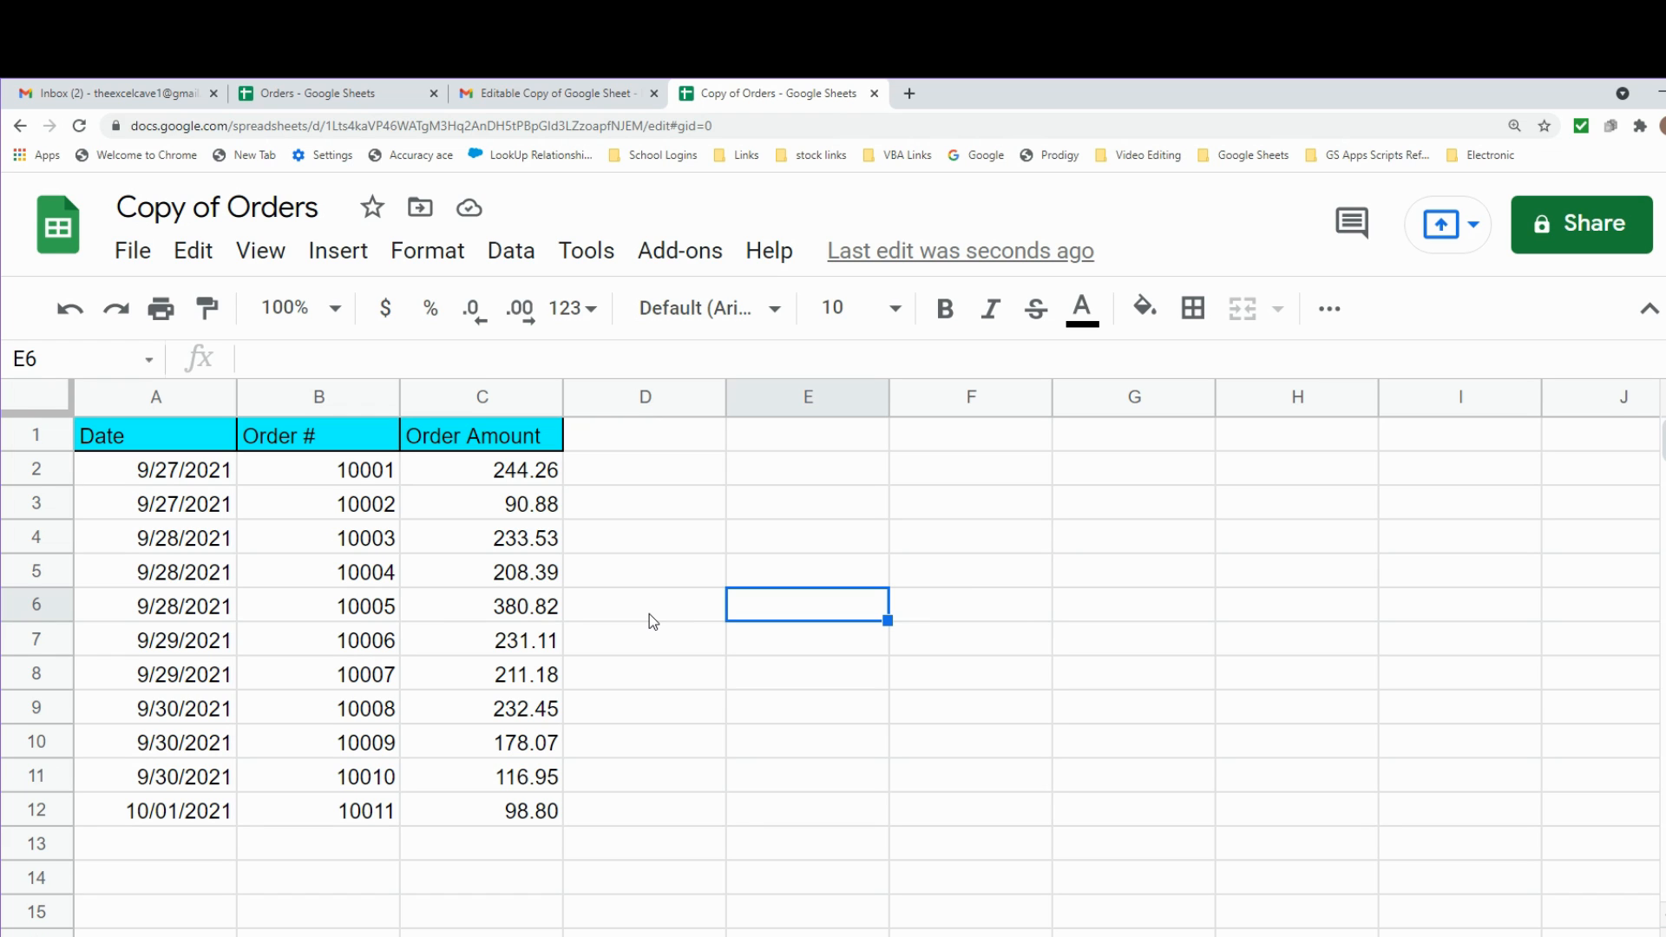
mouse_move(762, 339)
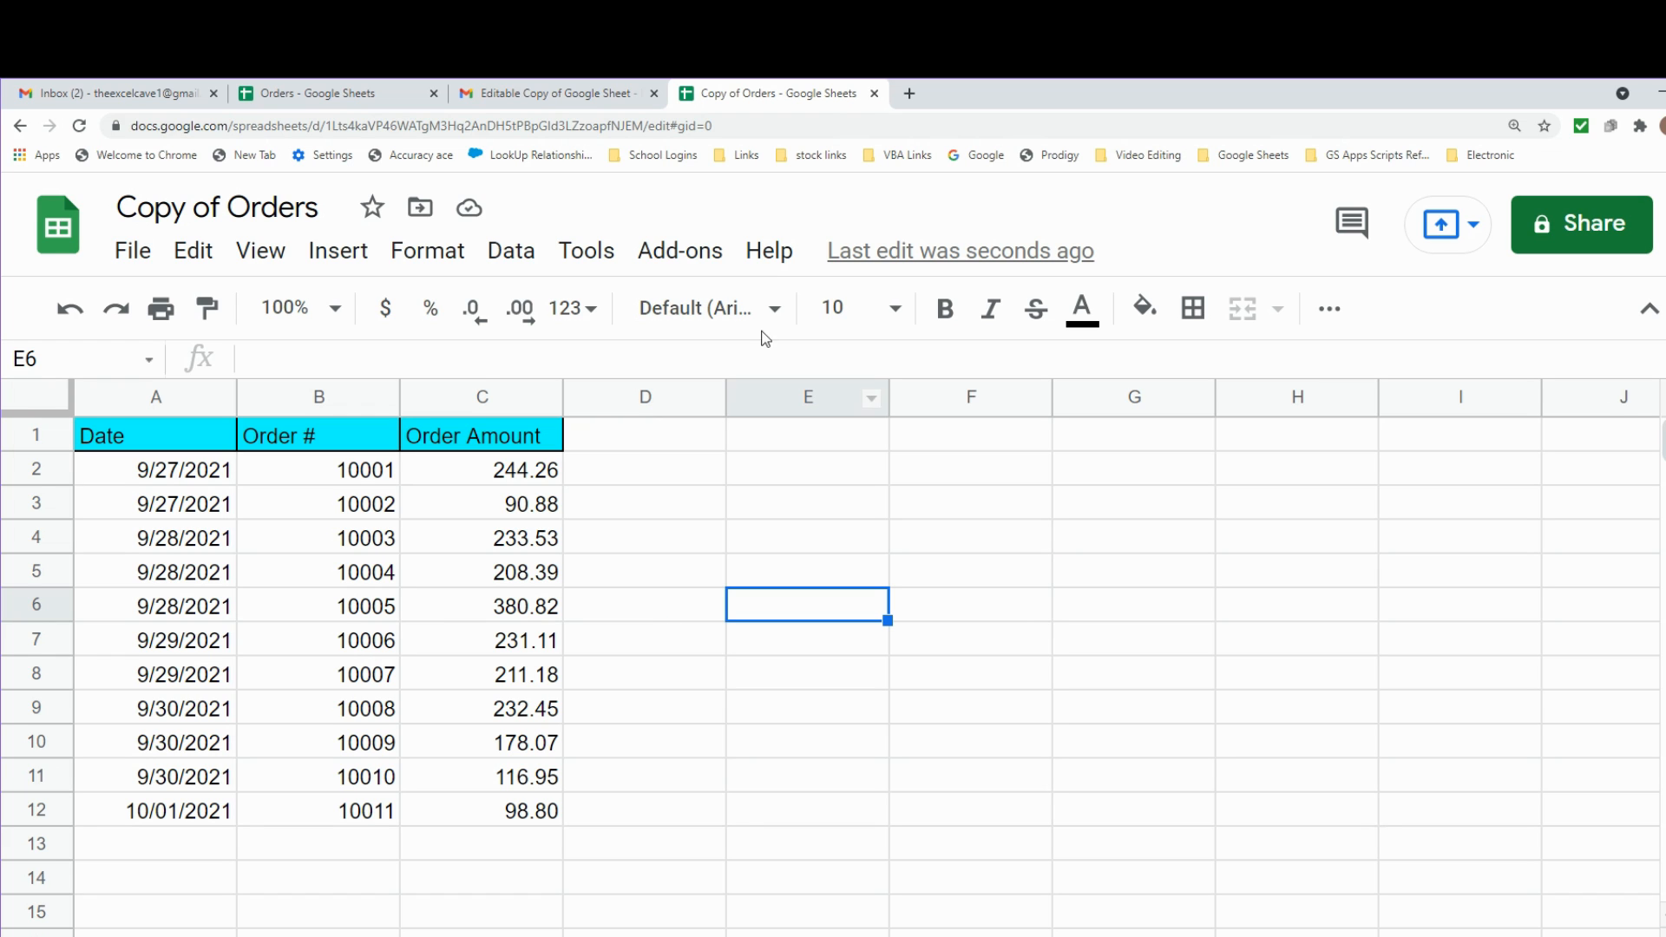
mouse_move(1474, 509)
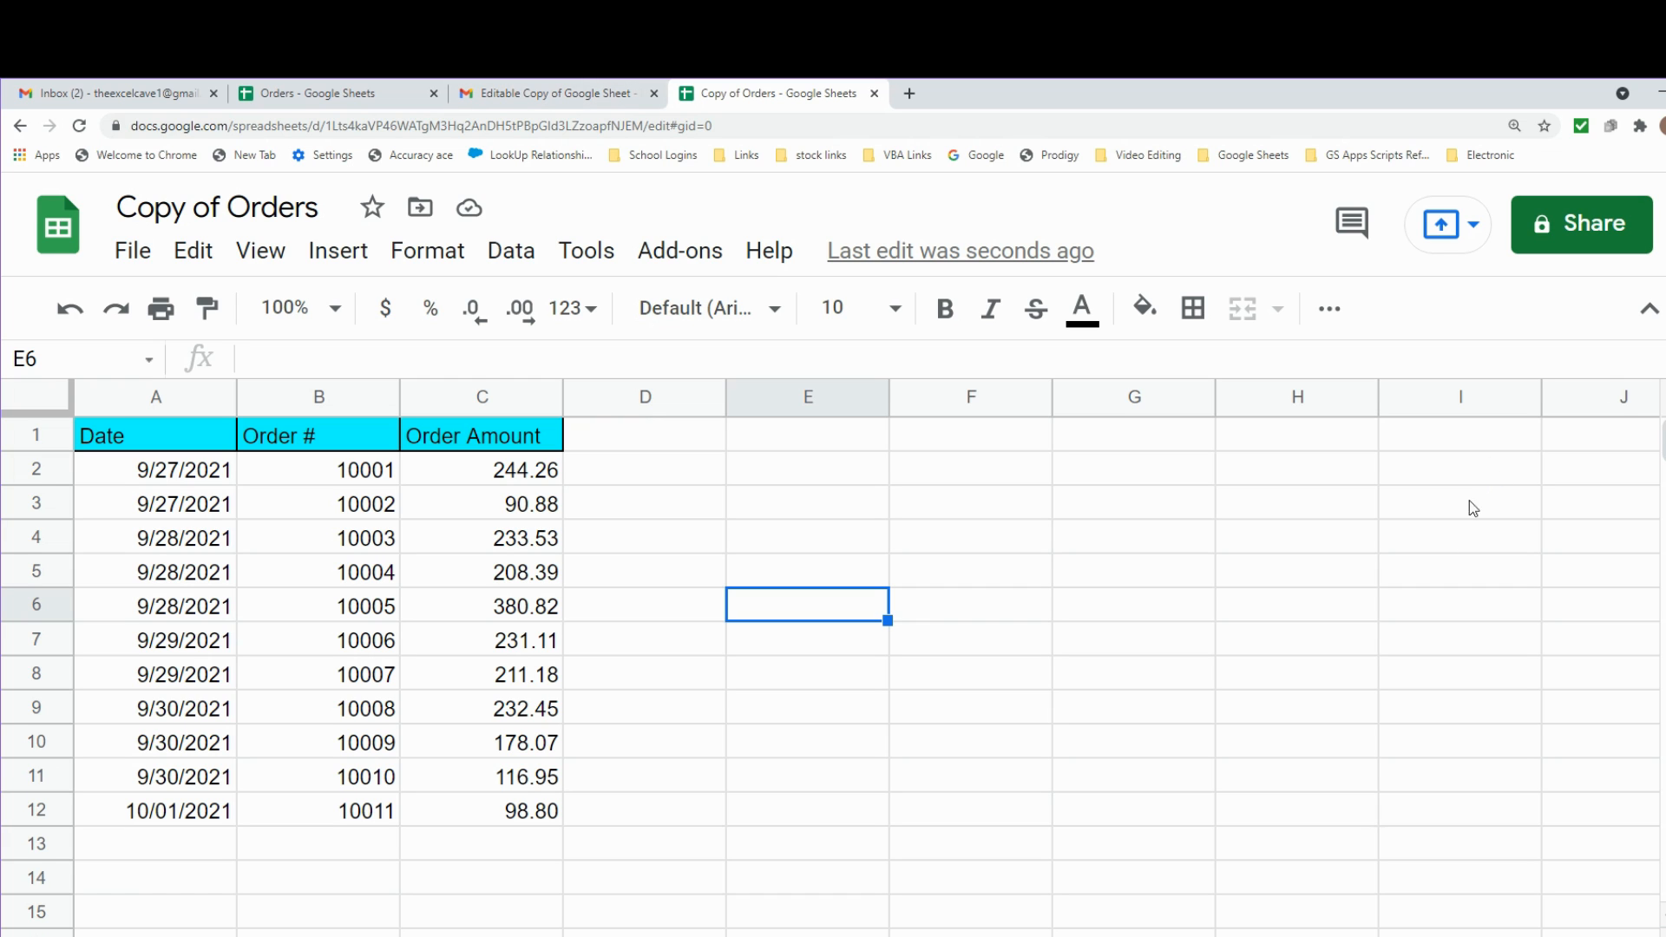
mouse_move(1370, 745)
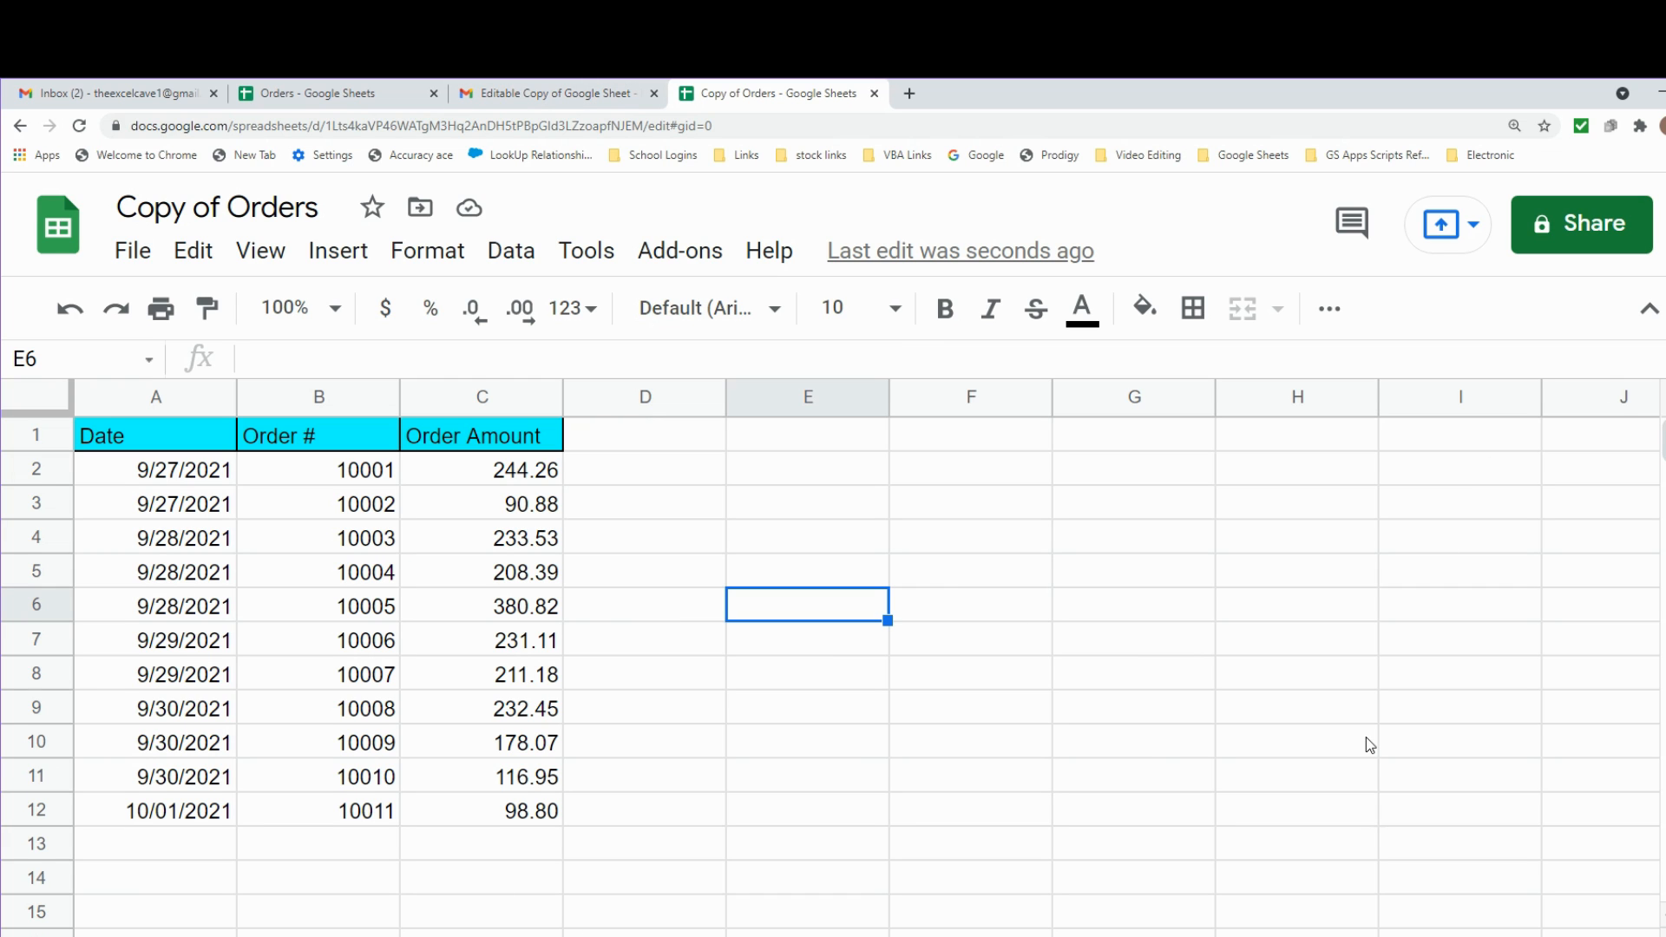